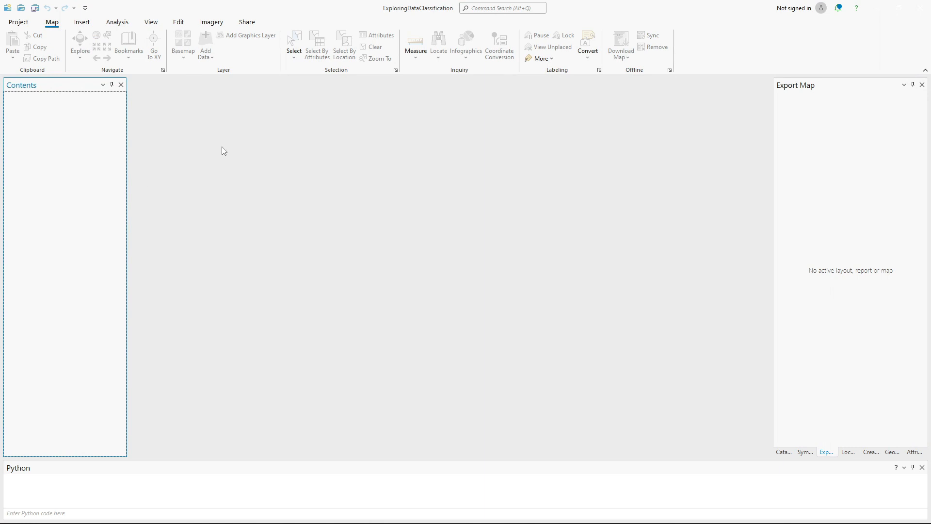
pyautogui.moveTo(311, 20)
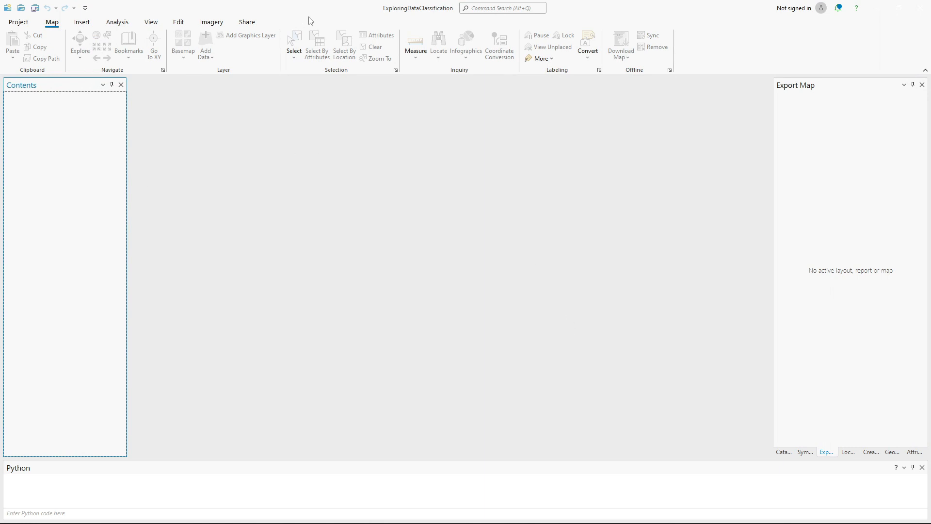
pyautogui.moveTo(17, 22)
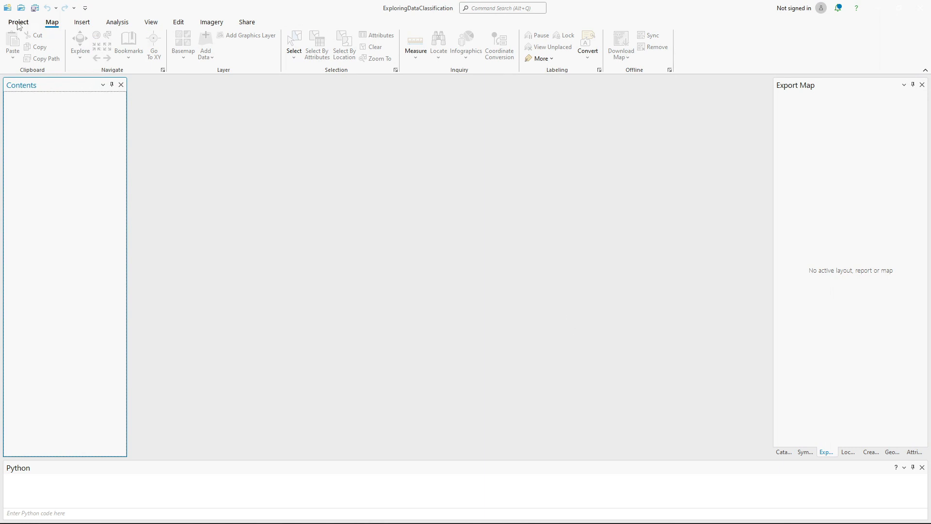
# - Browse the ribbon and show the Catalog pane from the View tools
pyautogui.click(17, 22)
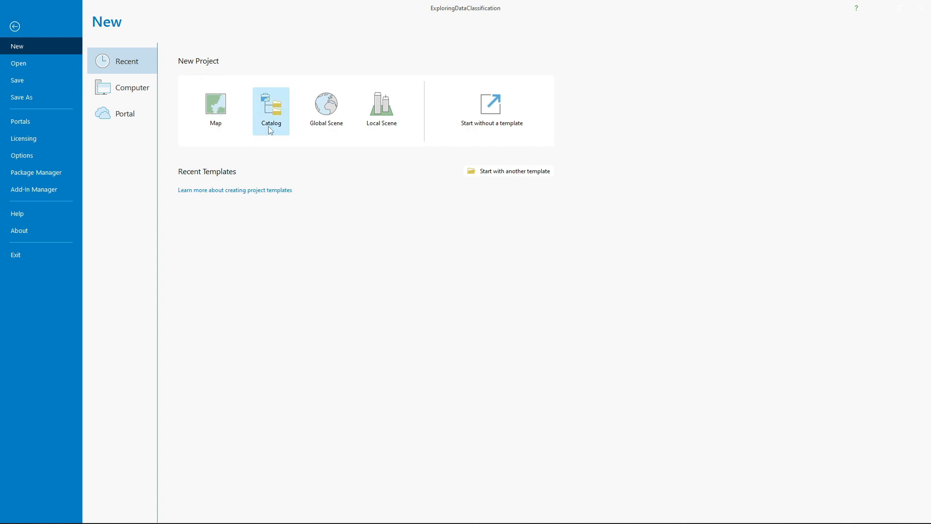
pyautogui.moveTo(300, 127)
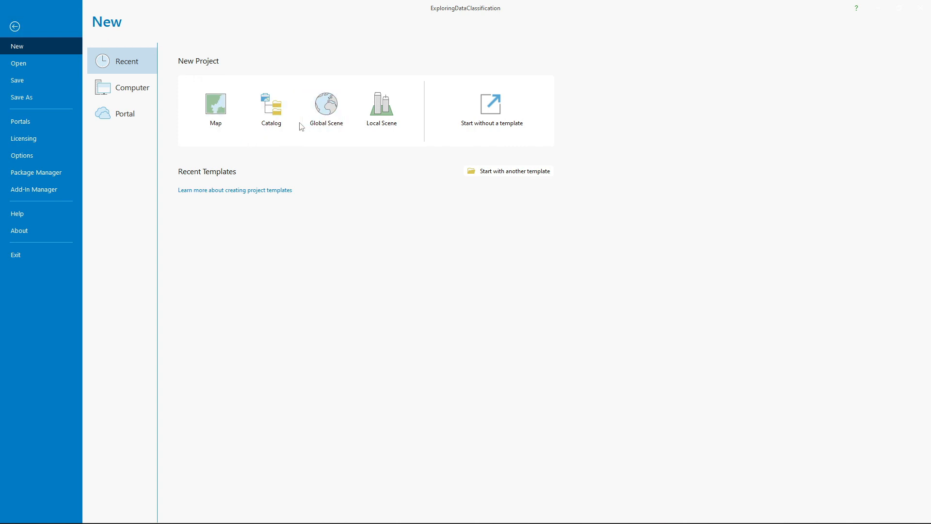
pyautogui.click(215, 106)
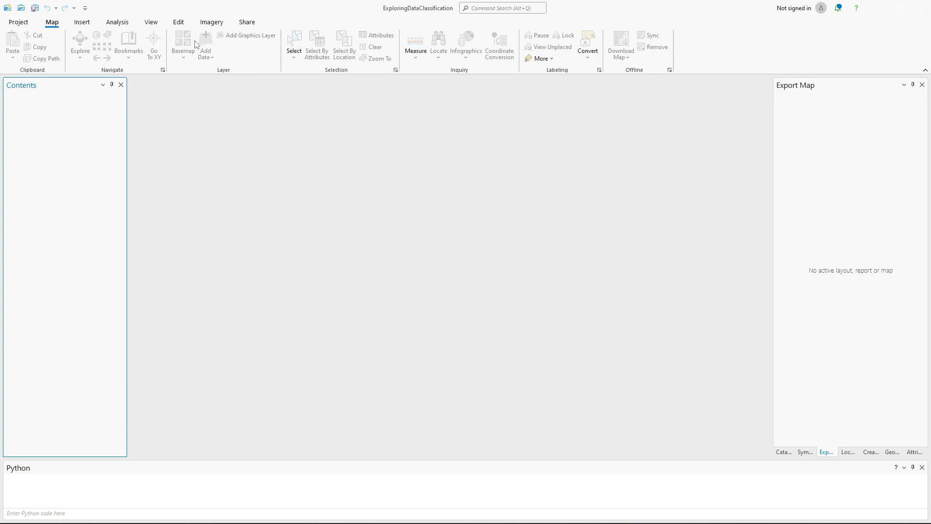
pyautogui.click(82, 23)
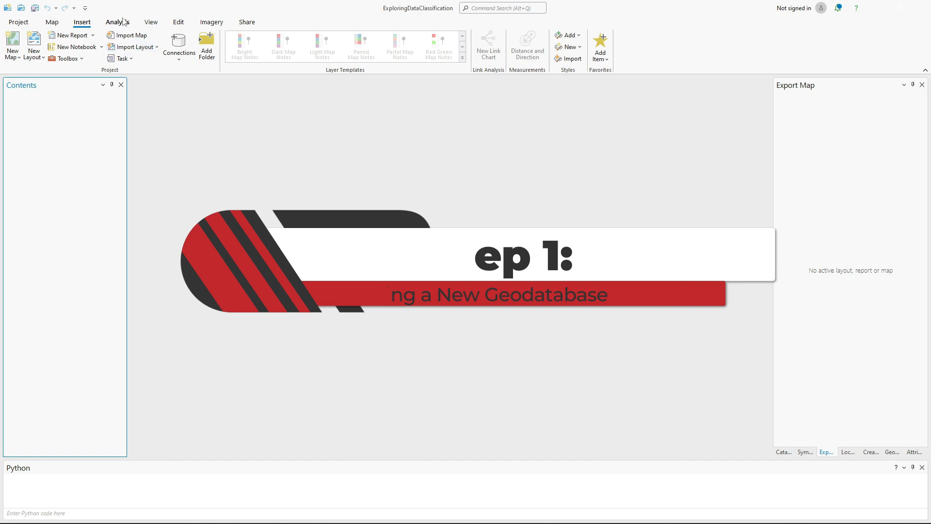
pyautogui.click(117, 22)
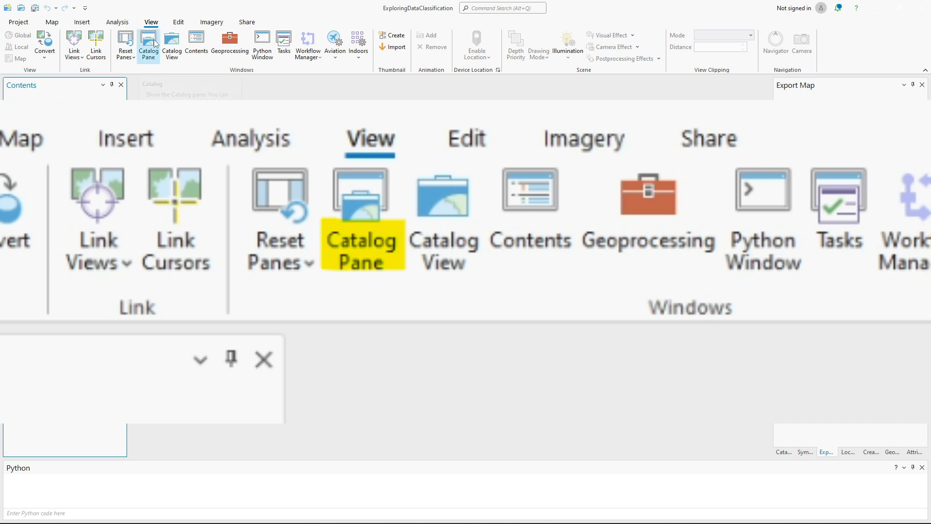
pyautogui.click(147, 45)
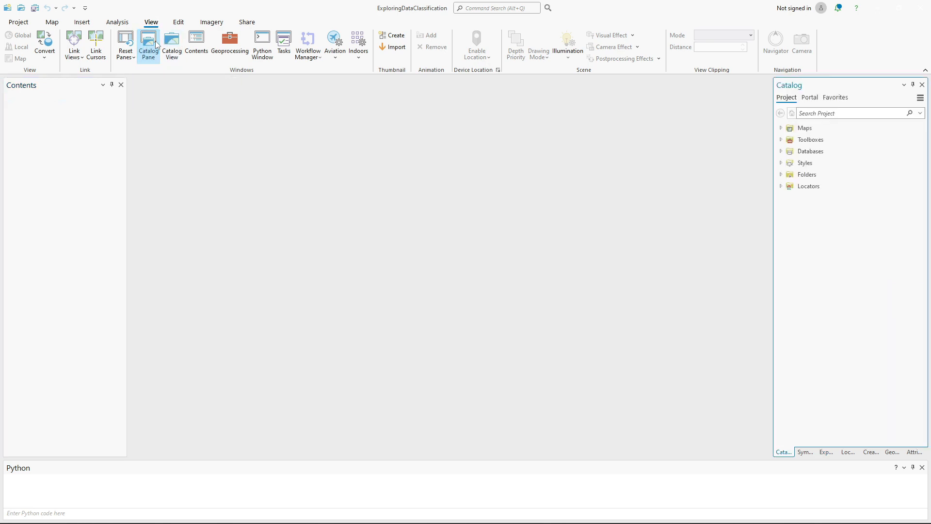
pyautogui.click(805, 128)
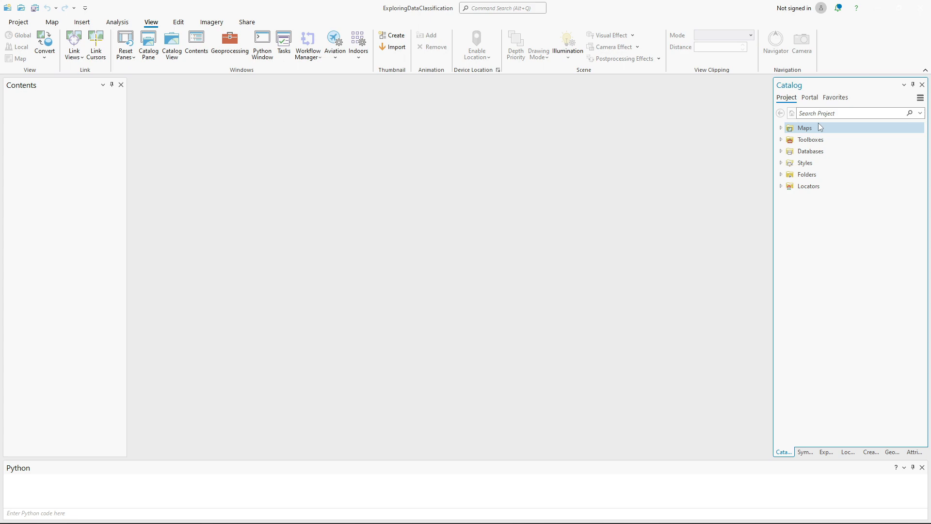
pyautogui.moveTo(805, 136)
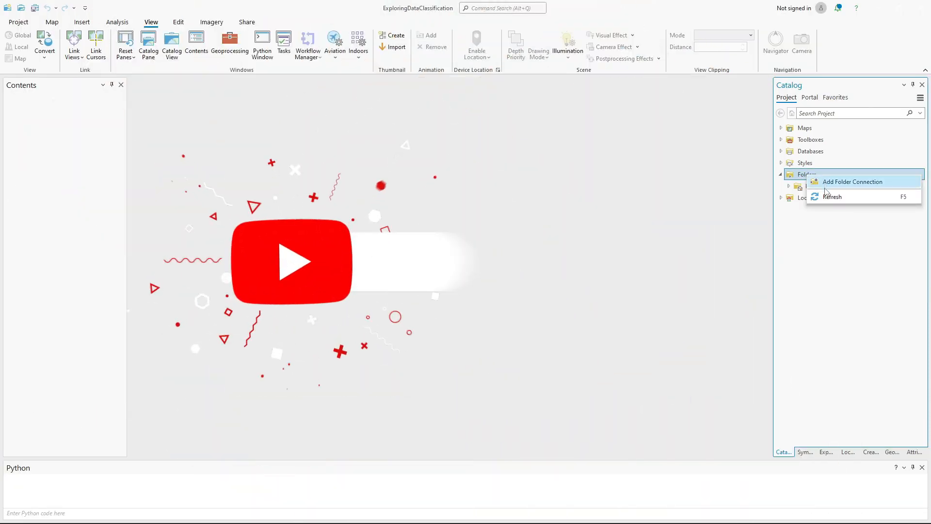
# - Add a folder connection to a new folder GIS pro inside GIS8_Pro
pyautogui.click(852, 181)
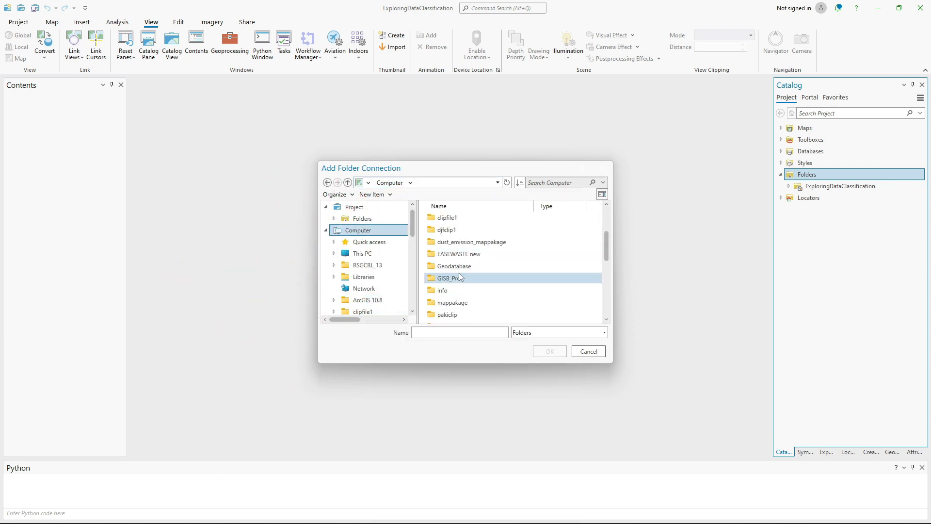
pyautogui.doubleClick(449, 277)
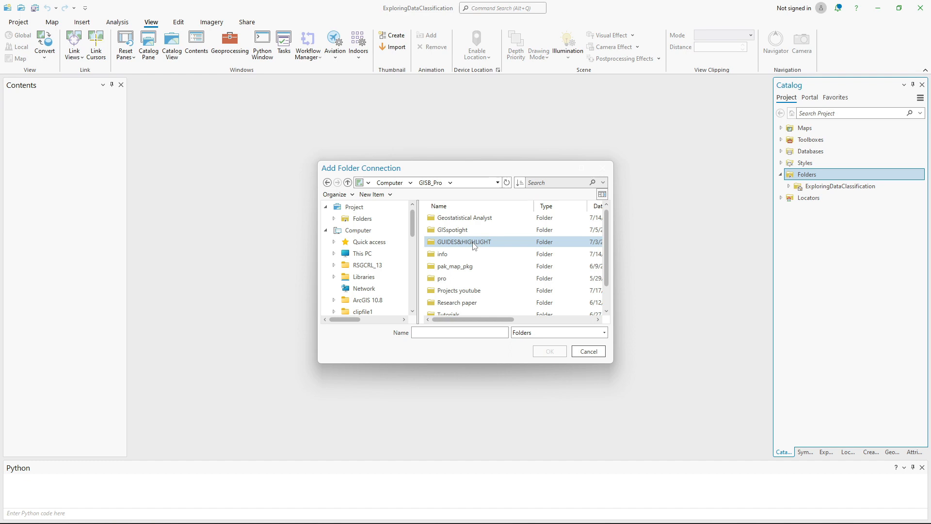
pyautogui.click(374, 194)
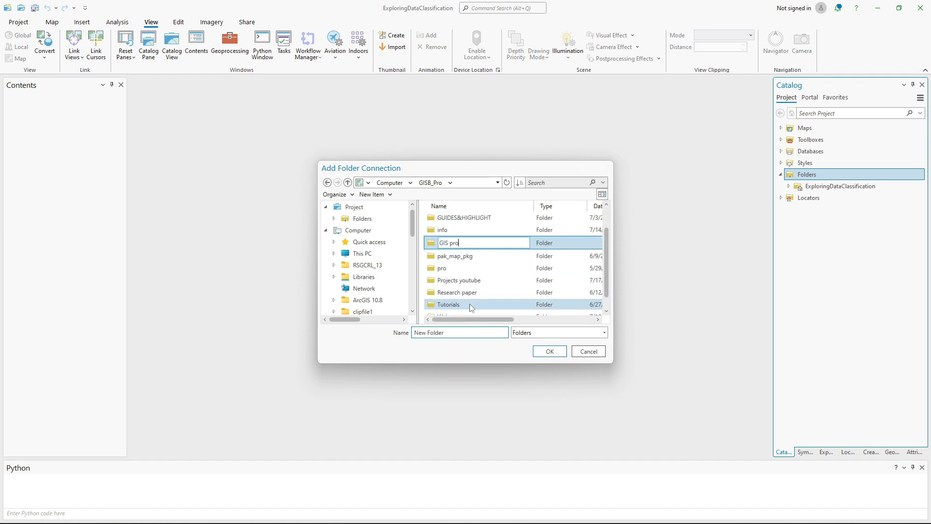
pyautogui.click(546, 351)
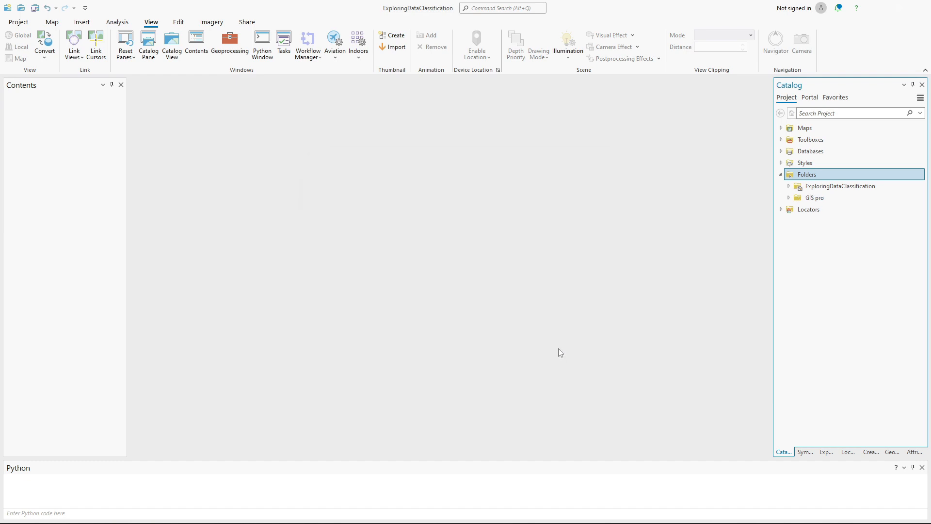
# - Bring up the New options for the GIS pro folder connection
pyautogui.rightClick(815, 197)
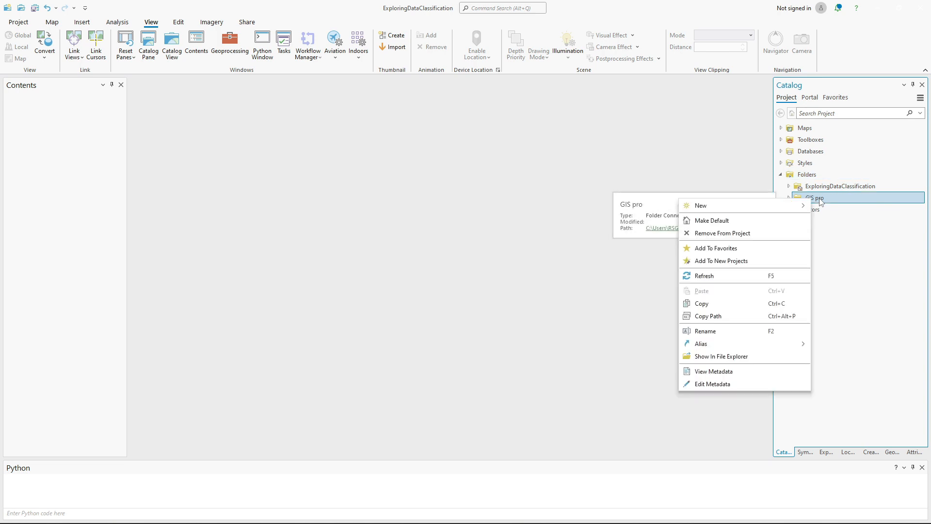
pyautogui.moveTo(742, 232)
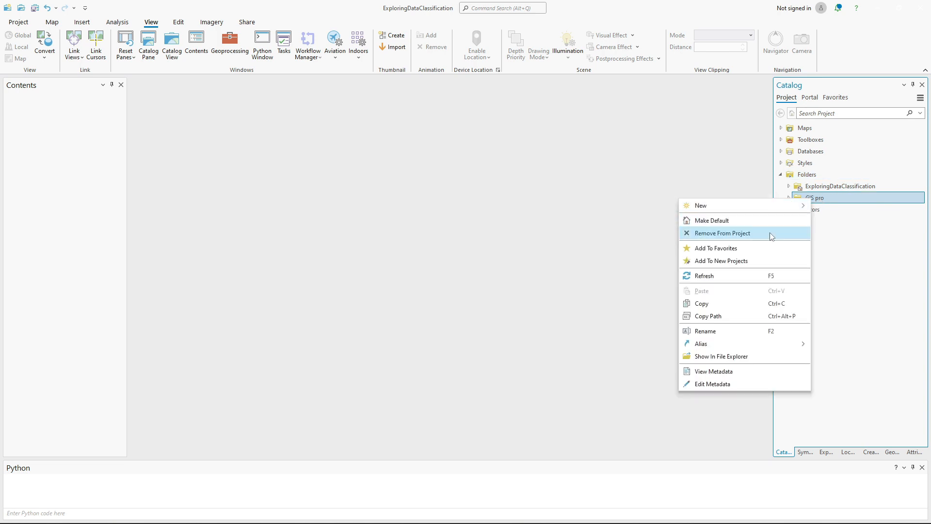
pyautogui.moveTo(718, 343)
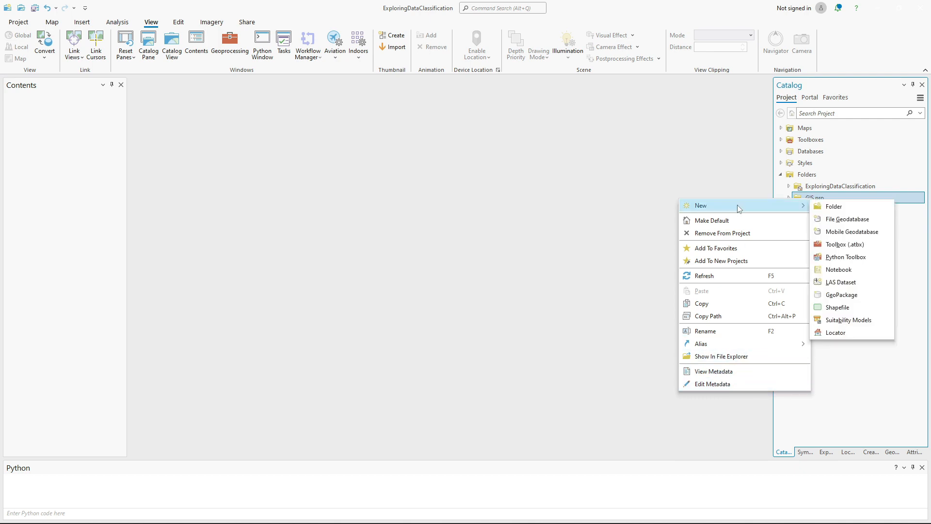
pyautogui.moveTo(846, 219)
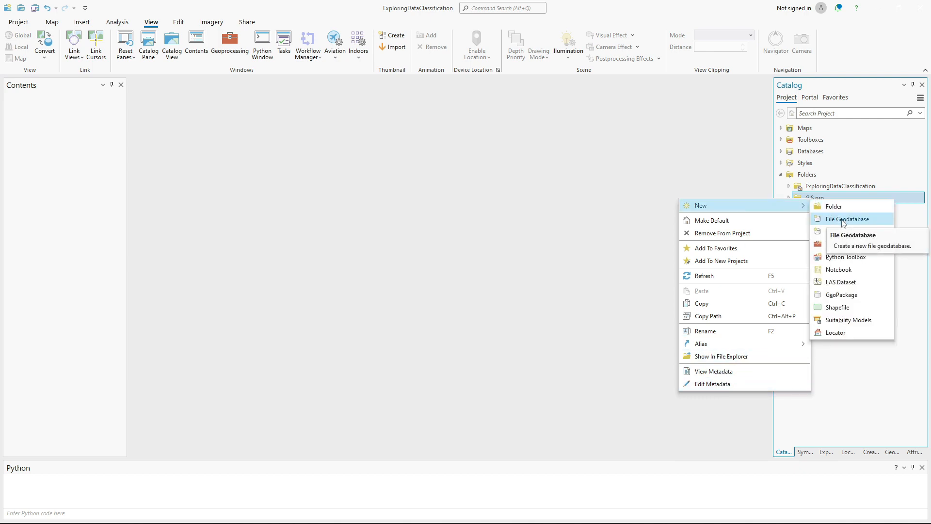
pyautogui.moveTo(851, 231)
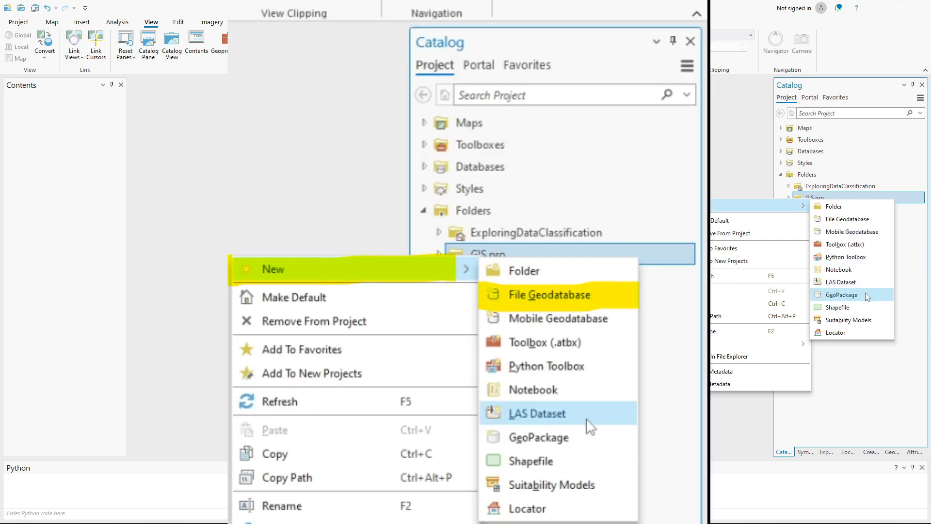
pyautogui.moveTo(850, 231)
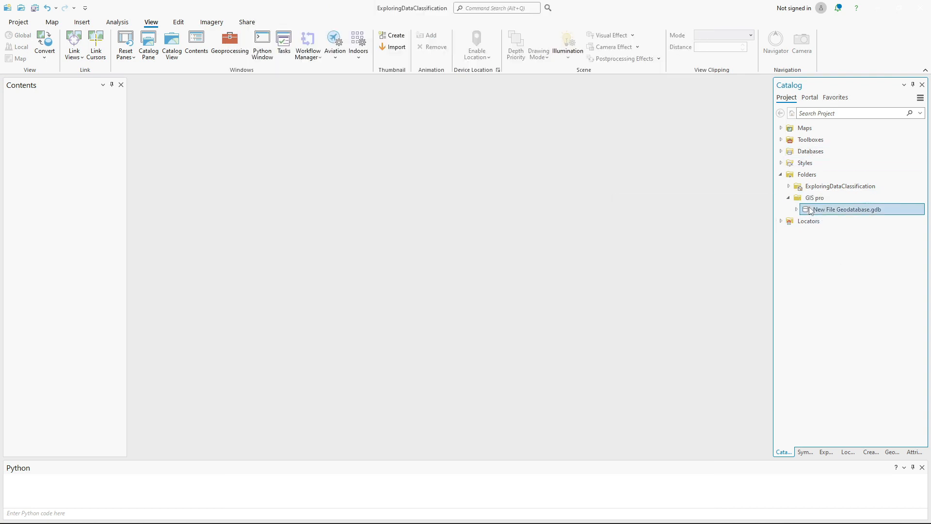
# - Rename New File Geodatabase.gdb to File Geodatabase no1.gdb
pyautogui.rightClick(849, 209)
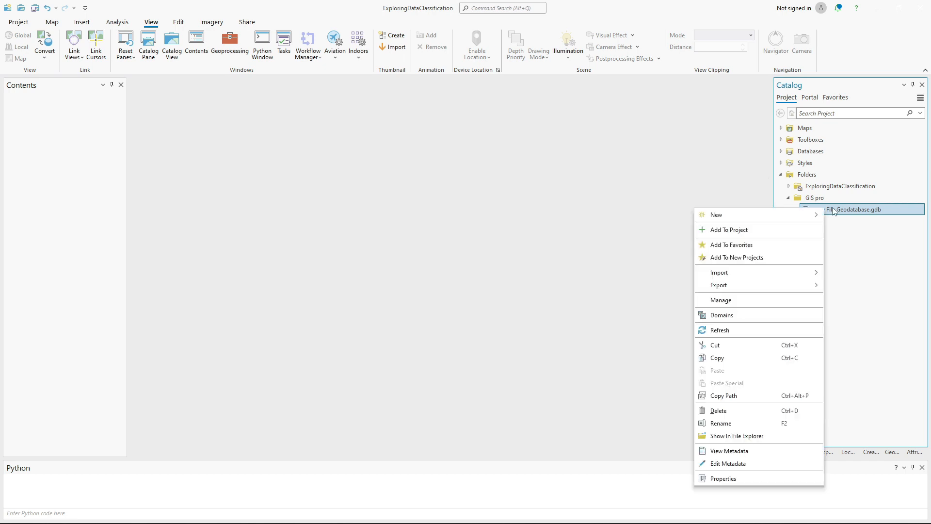
pyautogui.click(719, 423)
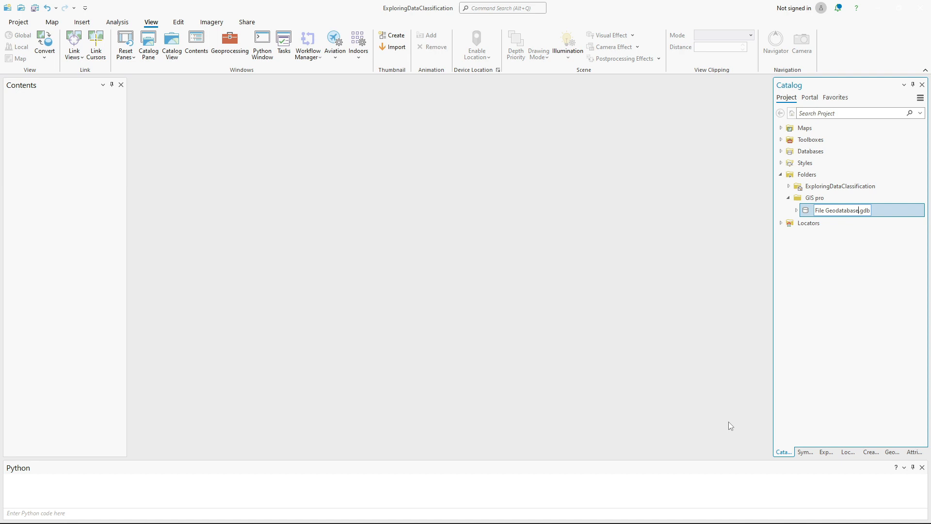
pyautogui.write('no1')
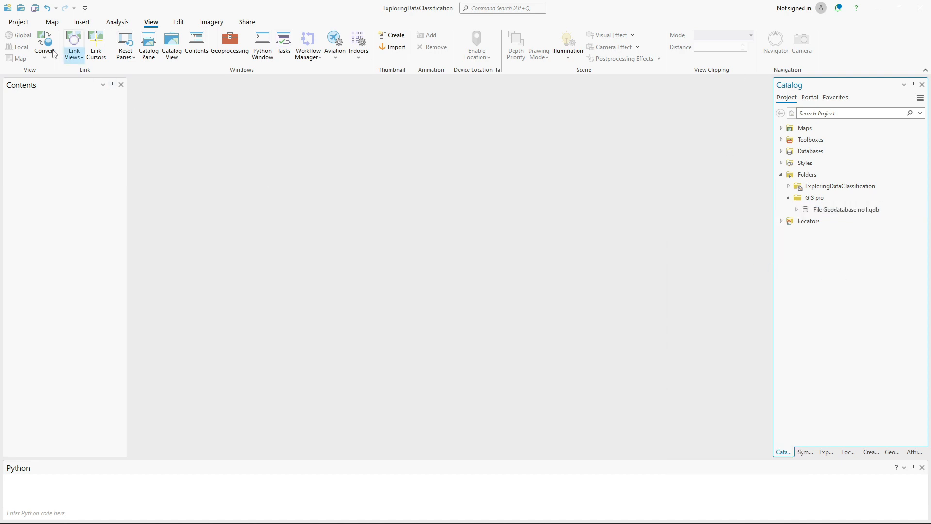
# - Save the project as 'File geodatabase no1'
pyautogui.click(17, 23)
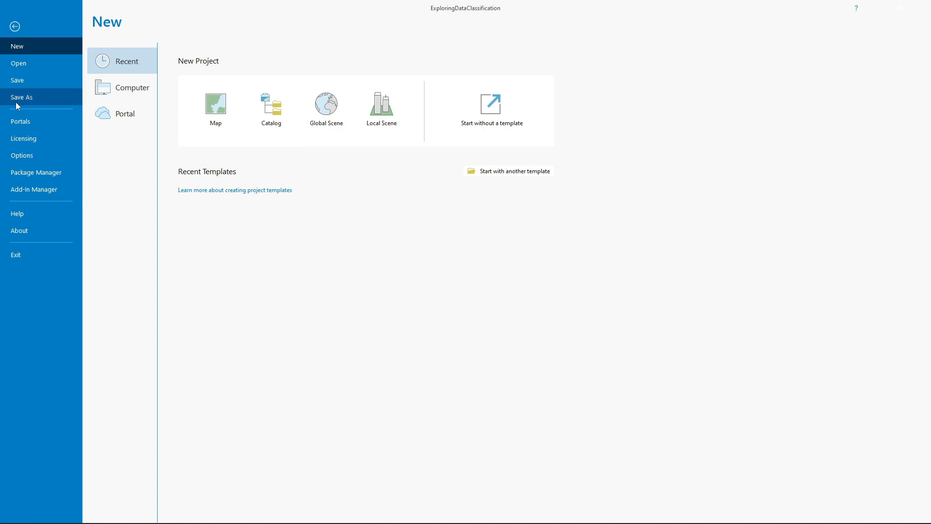
pyautogui.click(21, 97)
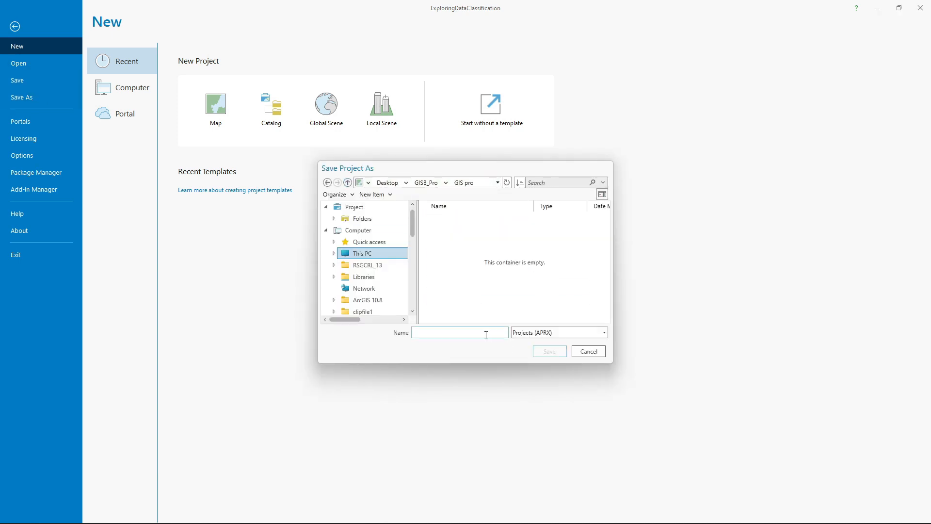
pyautogui.write('File geodatabase no1')
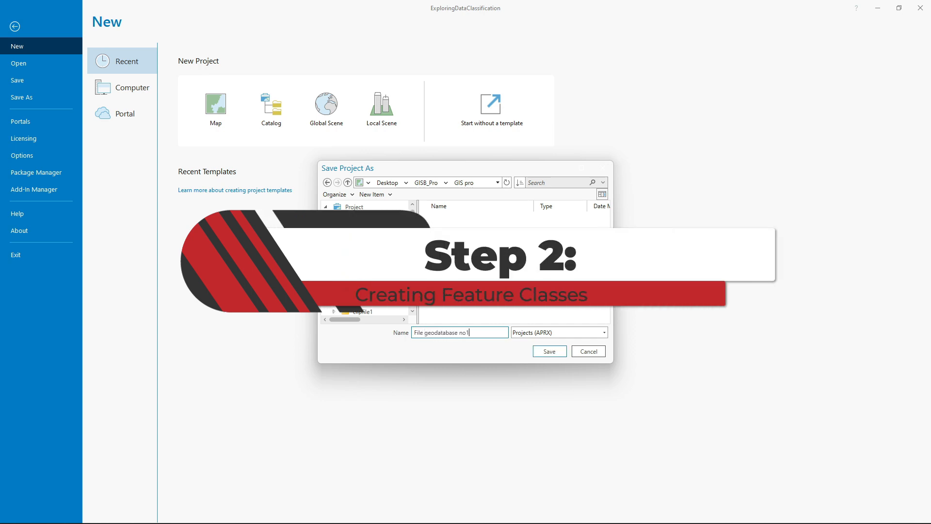
pyautogui.click(548, 351)
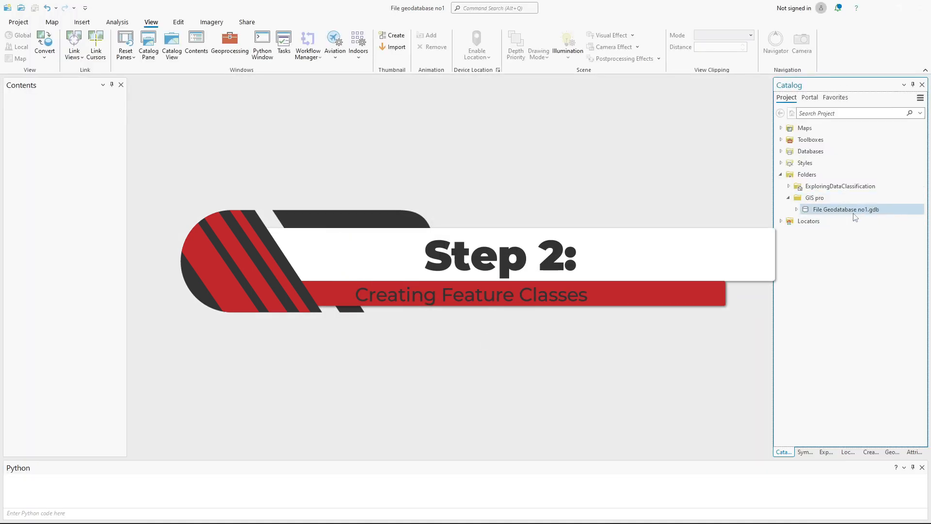
pyautogui.moveTo(844, 210)
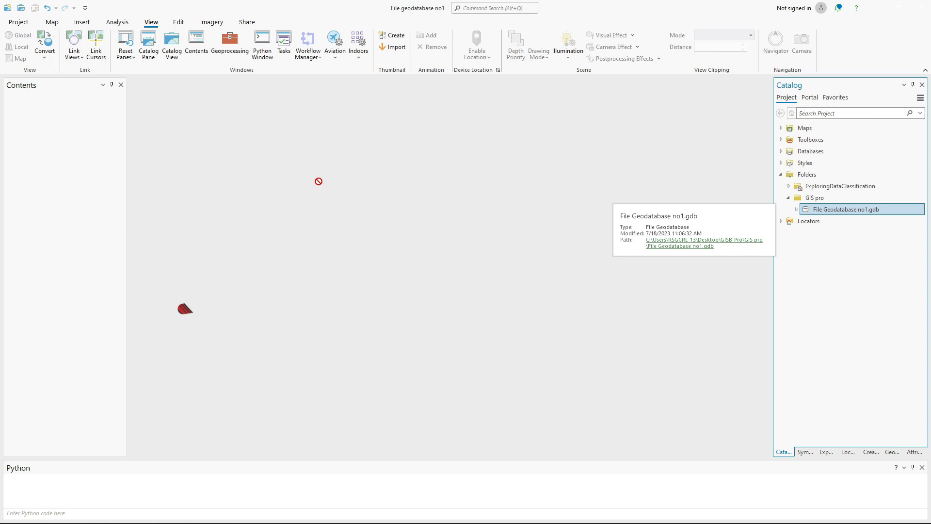
# - Start the Create Feature Class wizard on File Geodatabase no1.gdb
pyautogui.rightClick(841, 210)
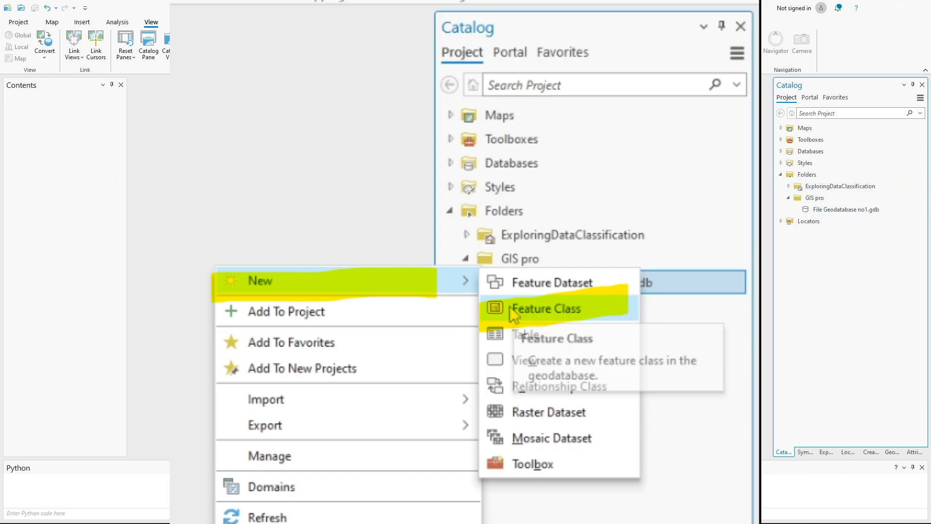
pyautogui.click(545, 308)
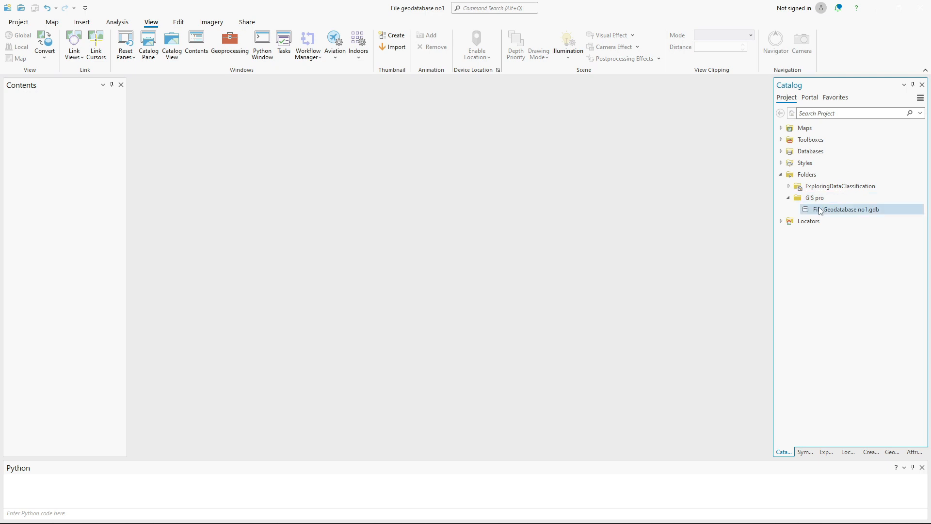
pyautogui.rightClick(847, 209)
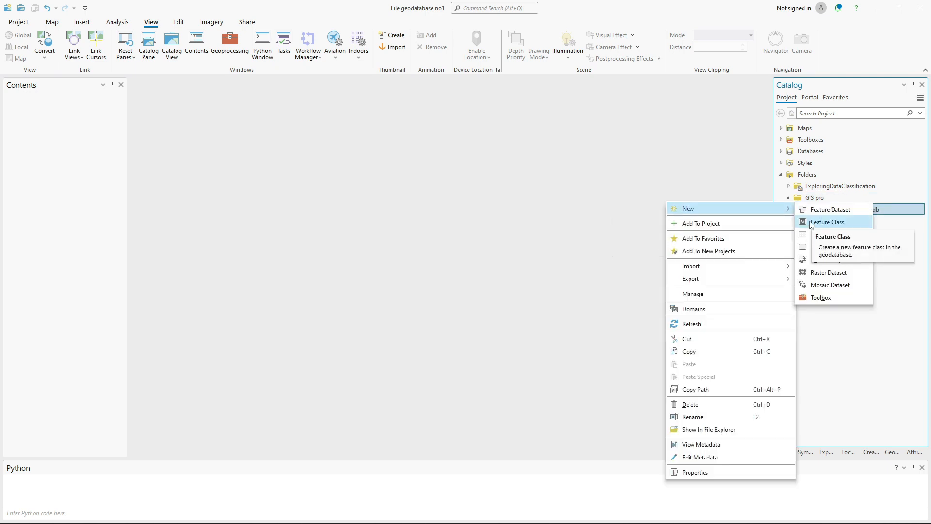
pyautogui.click(827, 221)
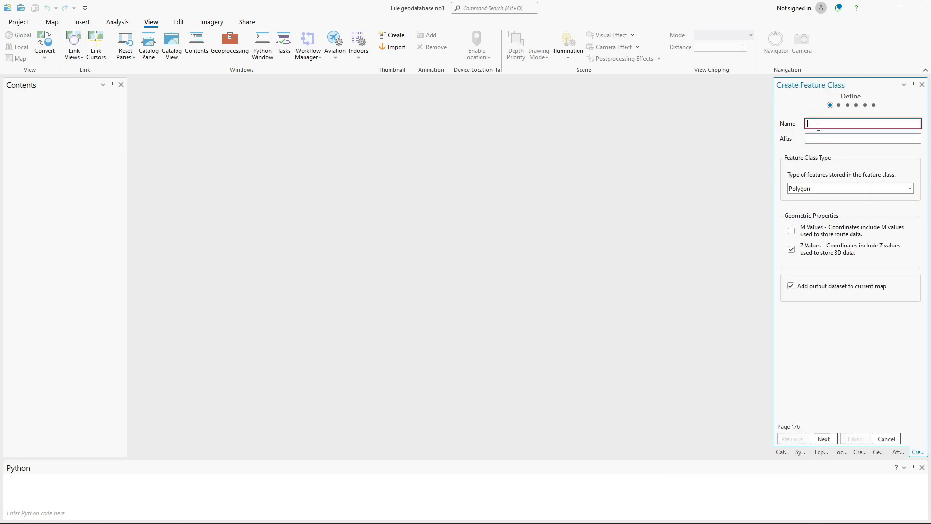
# - Name the polygon feature class Newfilefeatures with M values on and Z values off, and continue
pyautogui.write('Newfile')
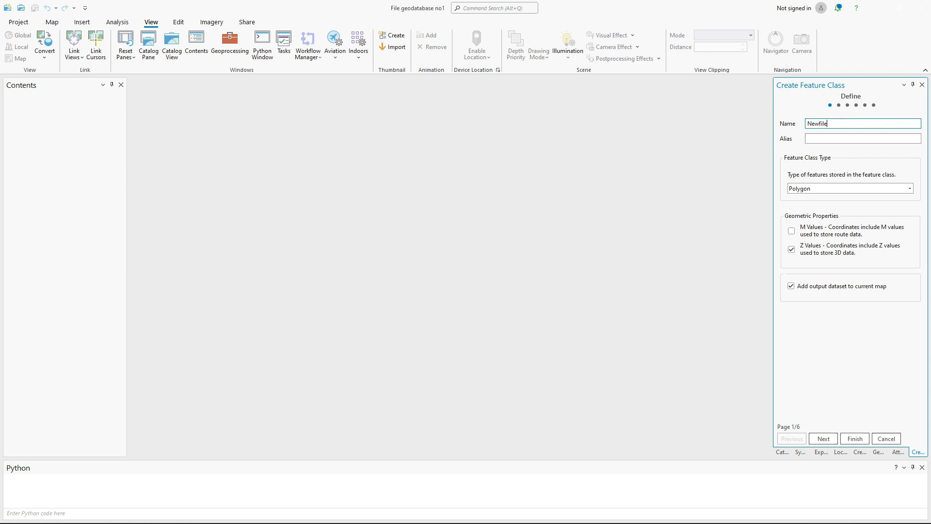
pyautogui.write('features')
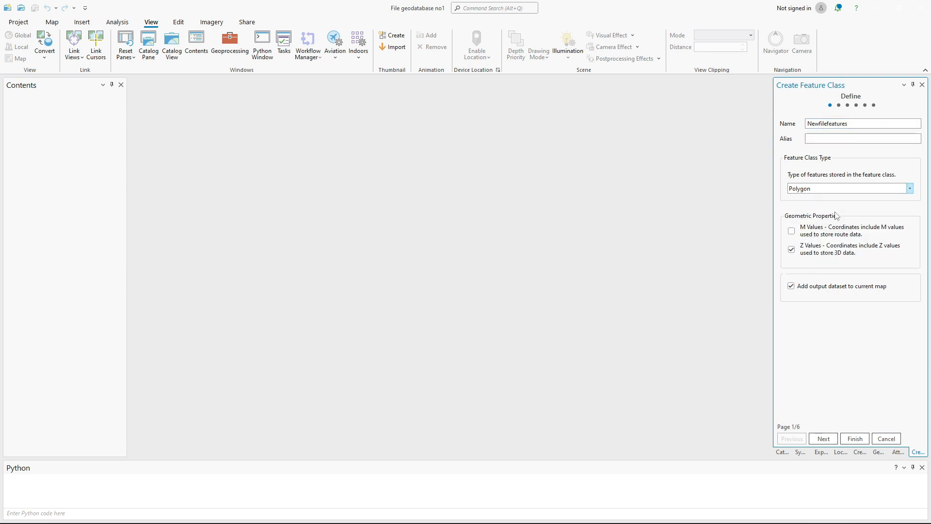
pyautogui.click(791, 231)
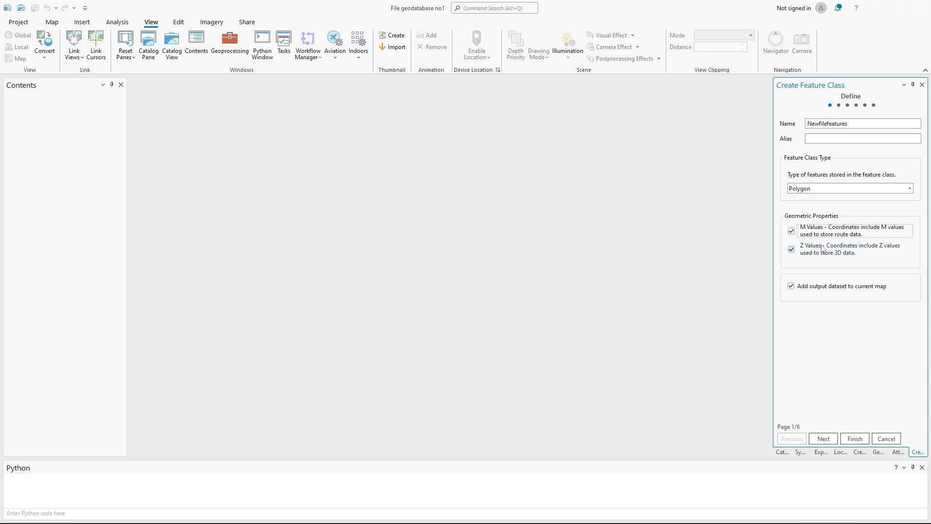
pyautogui.click(791, 249)
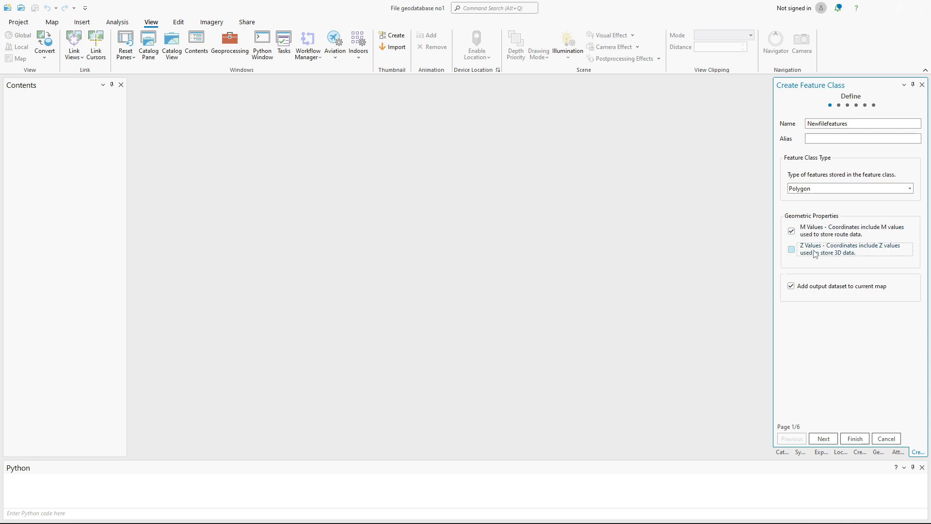
pyautogui.moveTo(824, 438)
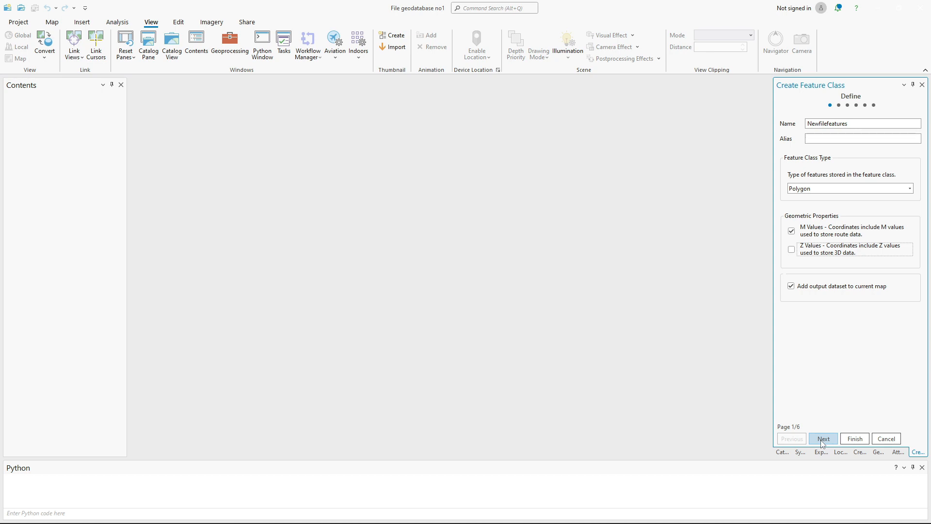
pyautogui.click(822, 438)
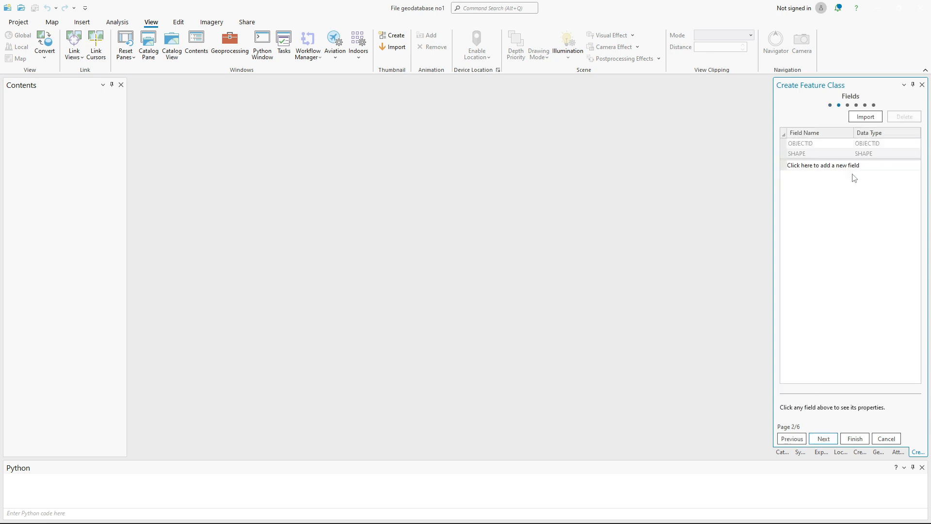
pyautogui.moveTo(824, 363)
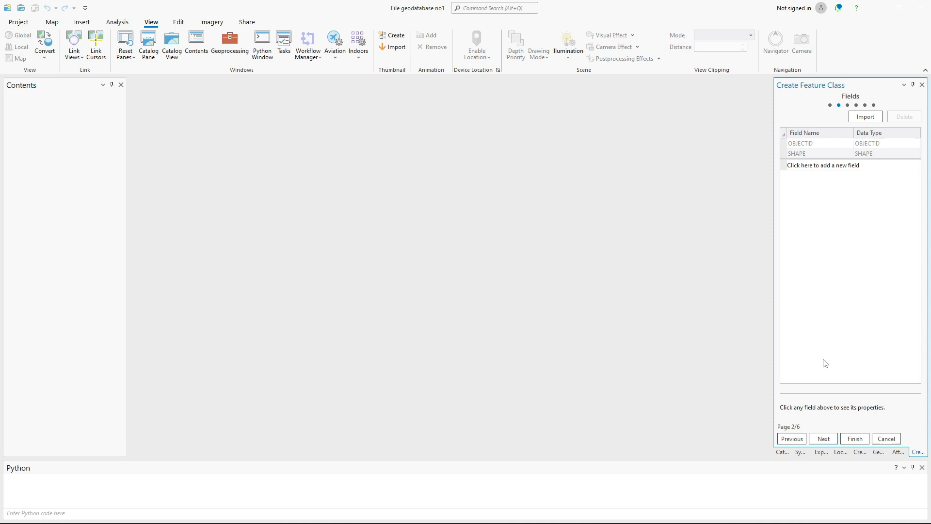
# - Skip the fields page and set WGS 1984 UTM Zone 33N as the coordinate system, then continue
pyautogui.click(823, 438)
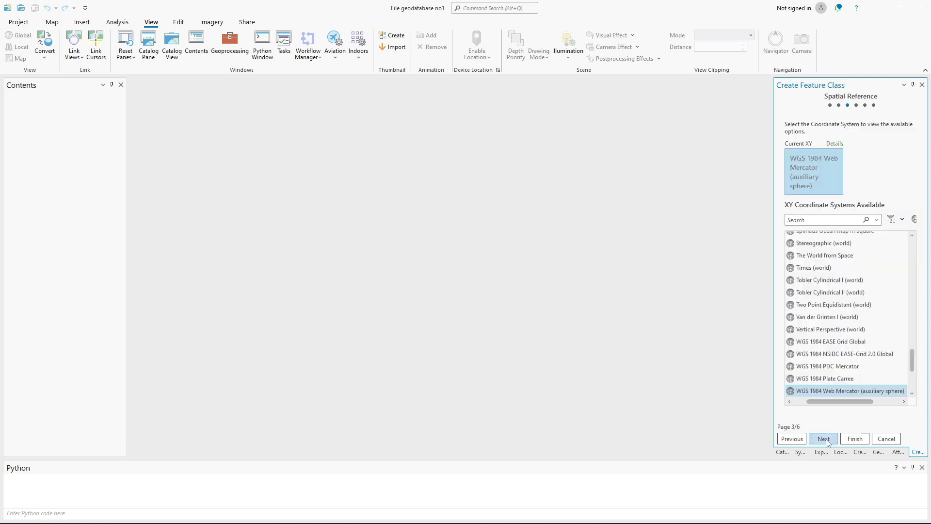
pyautogui.click(828, 378)
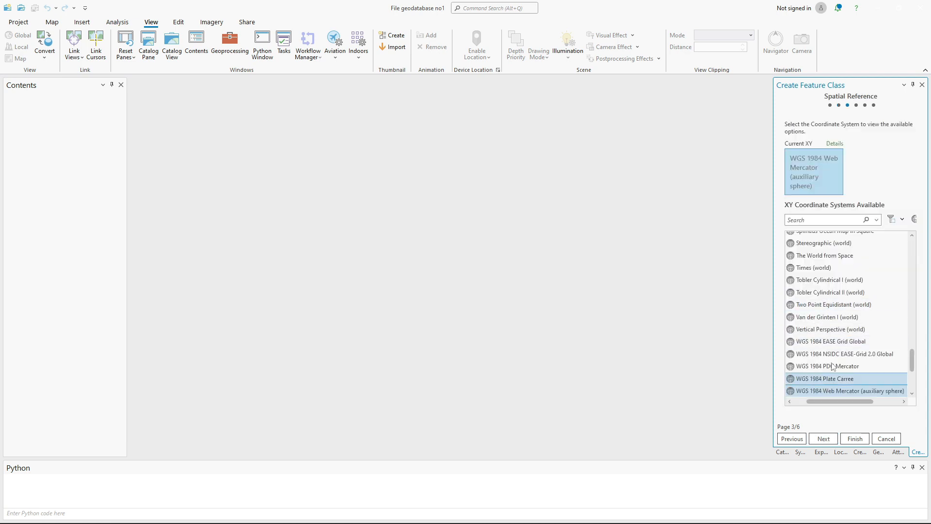
pyautogui.click(830, 327)
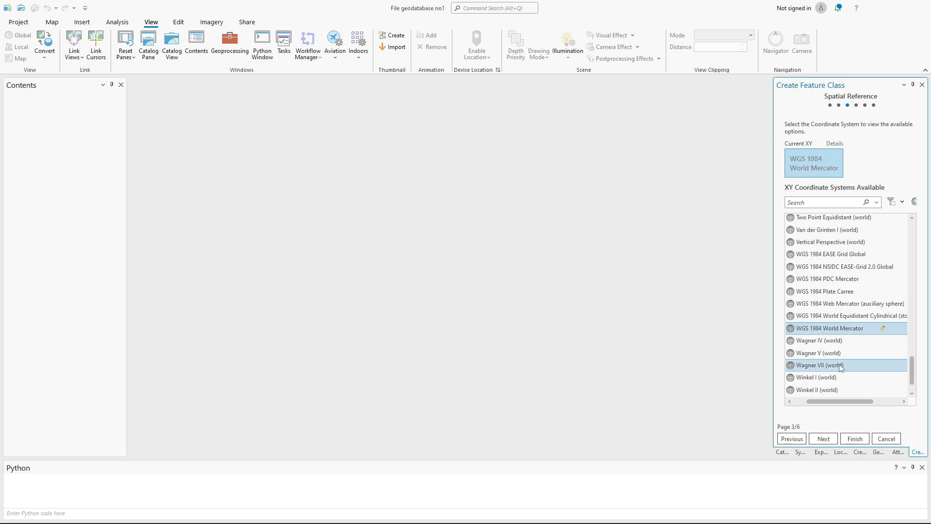
pyautogui.scroll(-3)
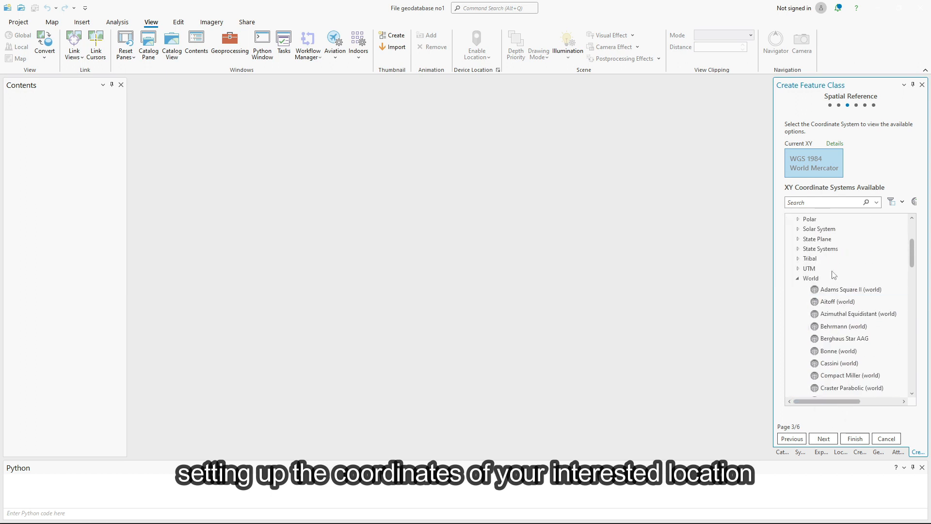
pyautogui.click(798, 268)
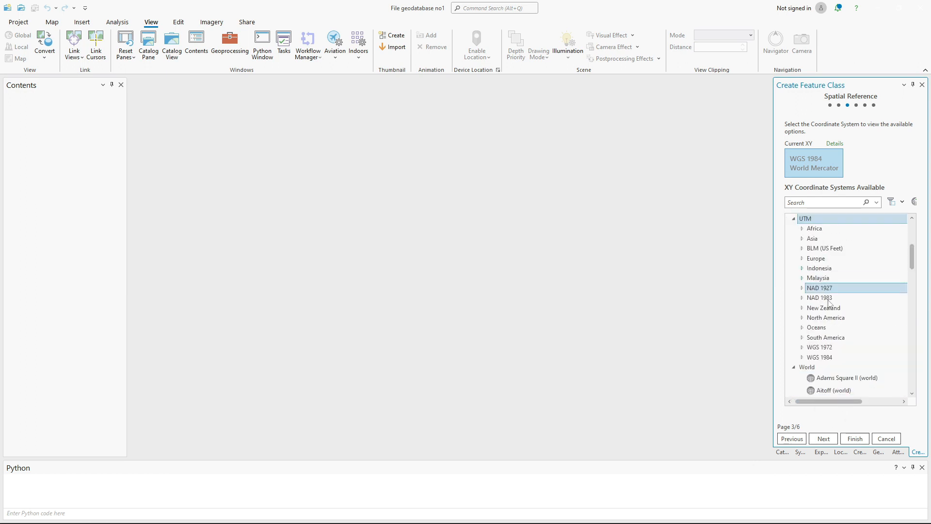
pyautogui.click(801, 357)
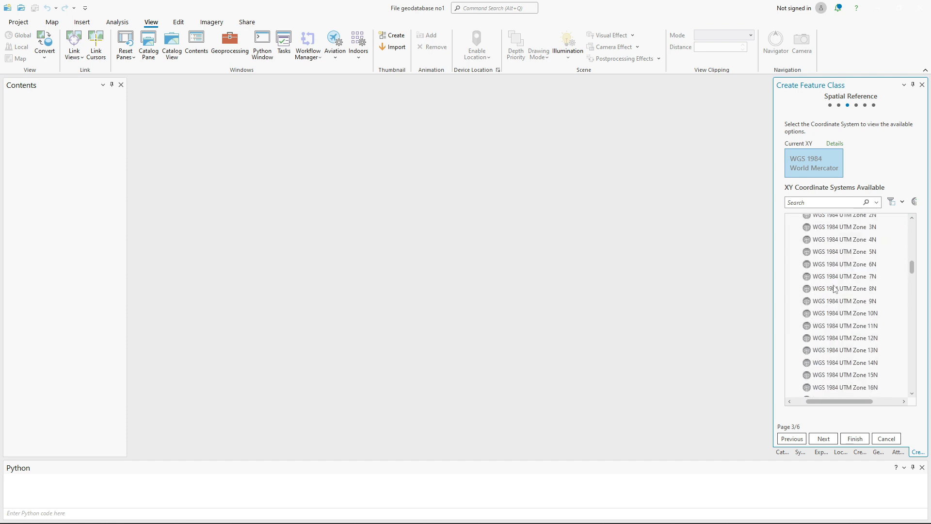
pyautogui.click(841, 341)
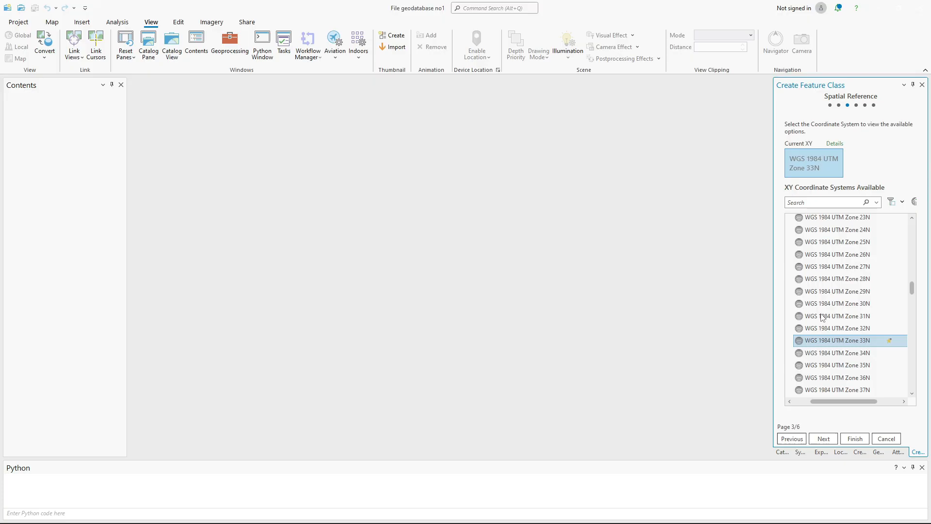
pyautogui.click(823, 438)
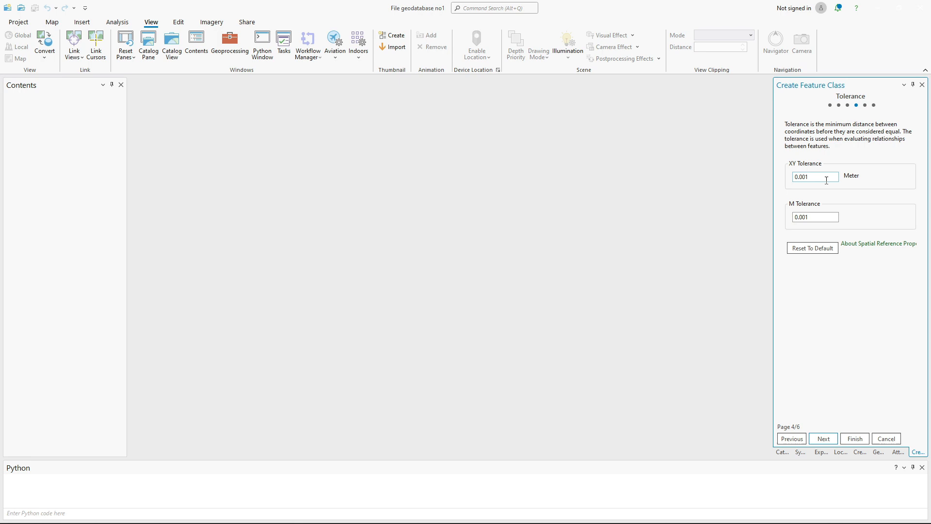
pyautogui.moveTo(827, 429)
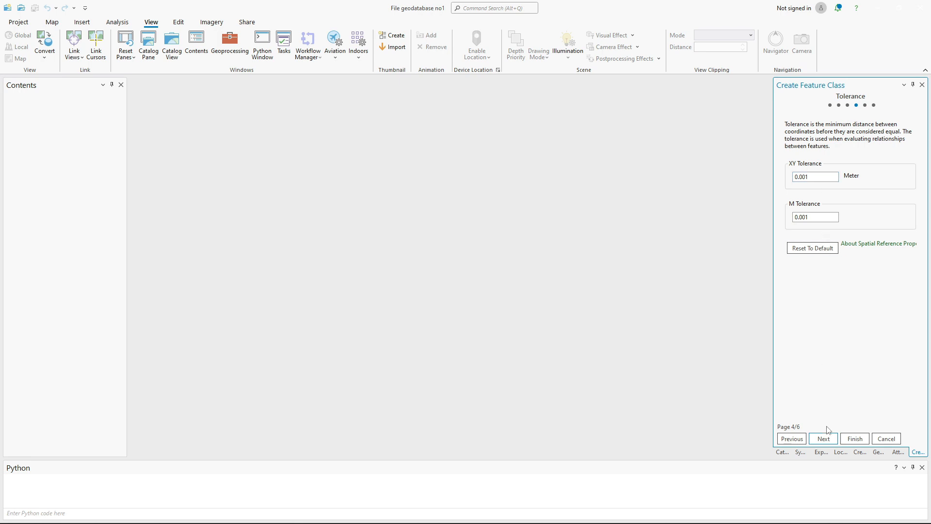
# - Accept default tolerance, resolution and storage and finish creating Newfilefeatures
pyautogui.click(822, 438)
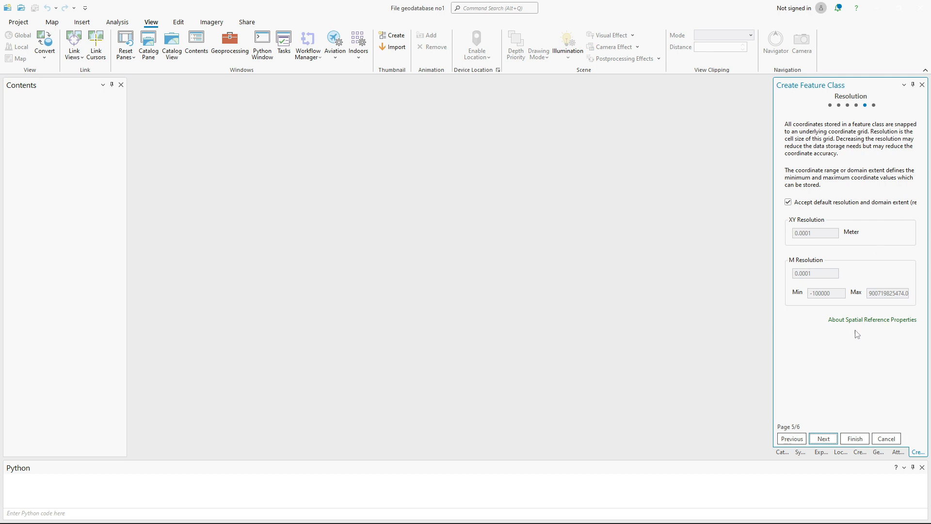
pyautogui.click(824, 438)
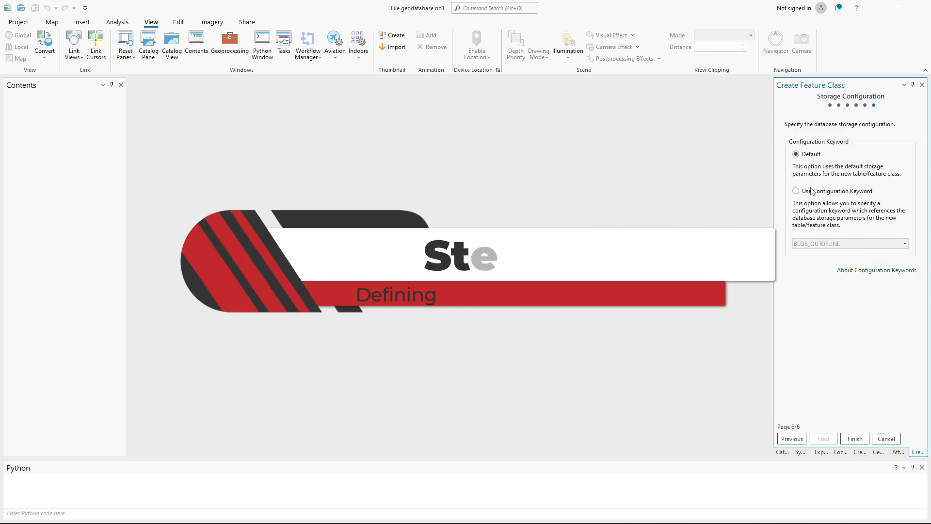
pyautogui.click(853, 438)
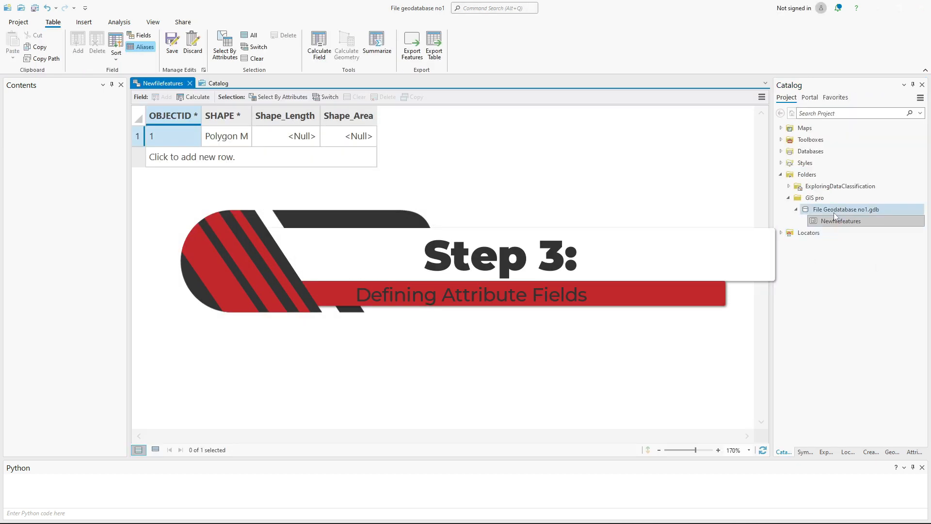
# - View the Newfilefeatures attribute table, add a row 'class 1', and delete the third row
pyautogui.rightClick(838, 220)
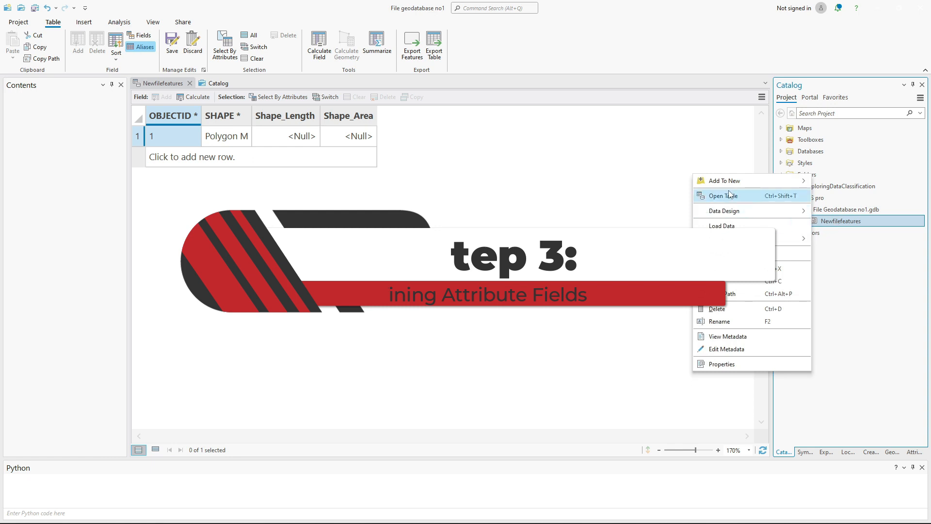
pyautogui.click(720, 195)
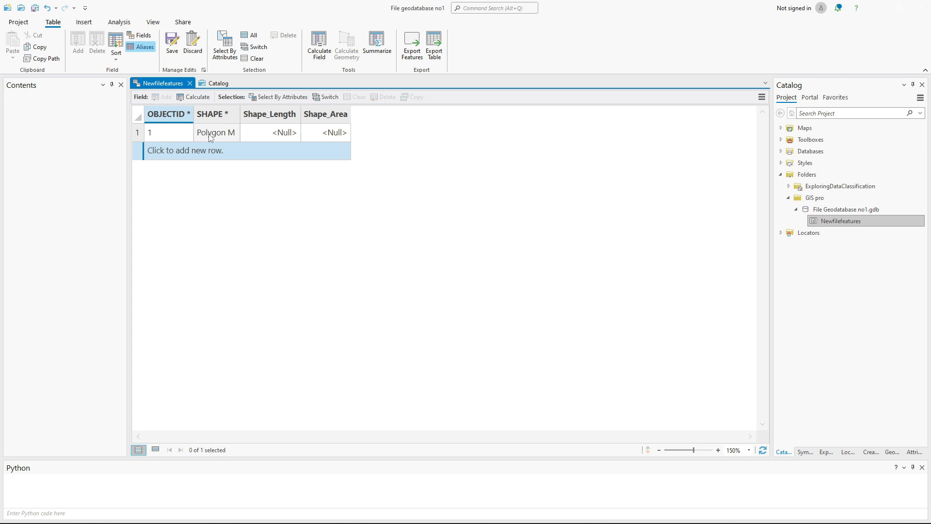
pyautogui.click(184, 150)
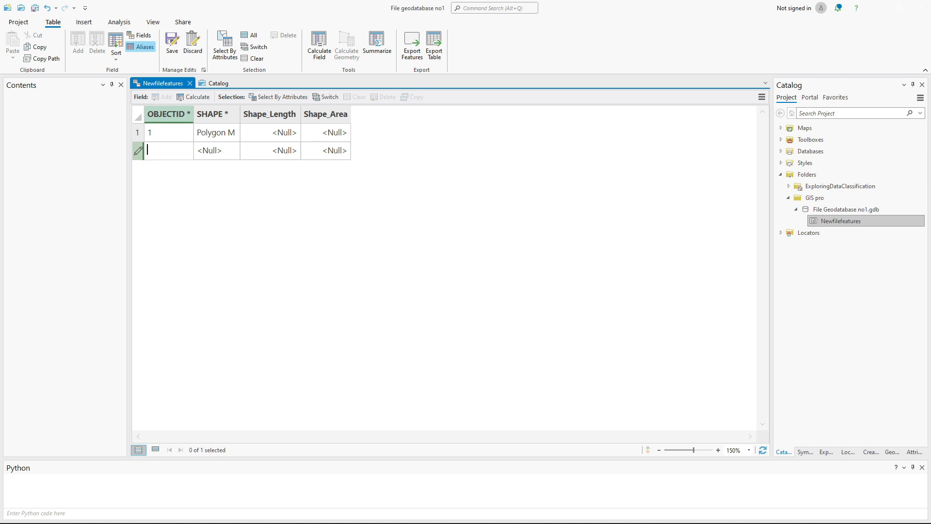
pyautogui.write('class 1')
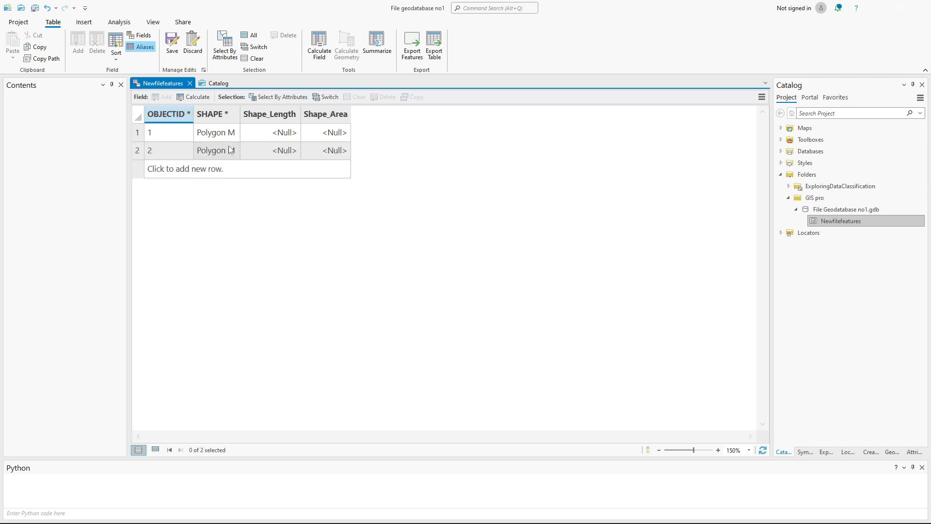
pyautogui.rightClick(139, 169)
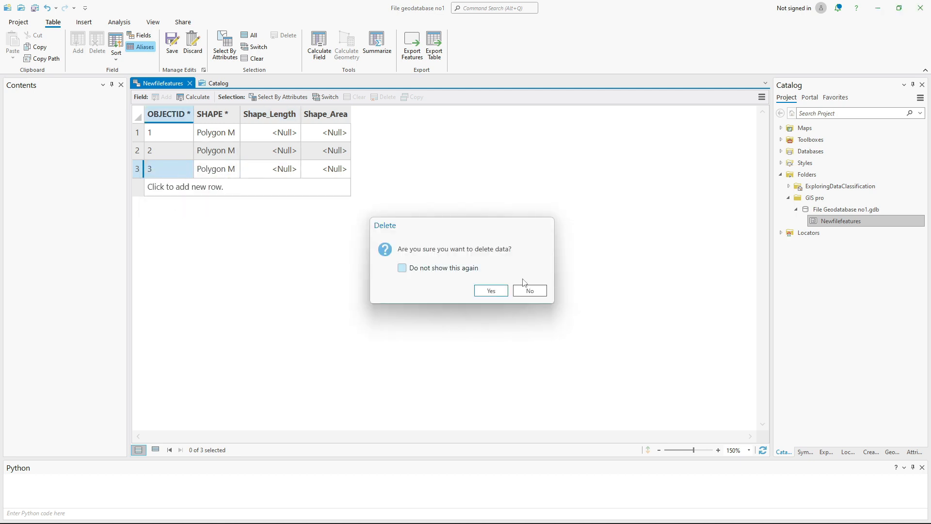
pyautogui.click(528, 290)
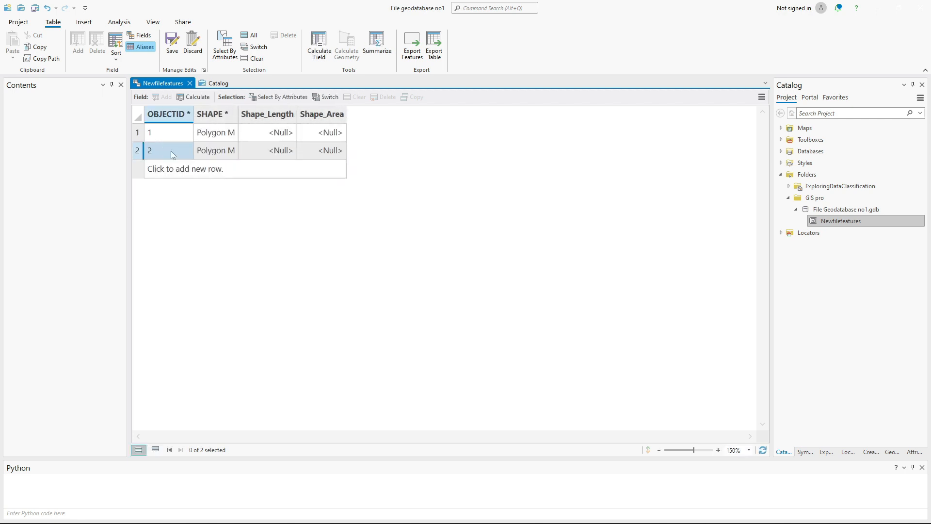
# - Delete the second row and add a new row typed 'class oldclass'
pyautogui.rightClick(137, 151)
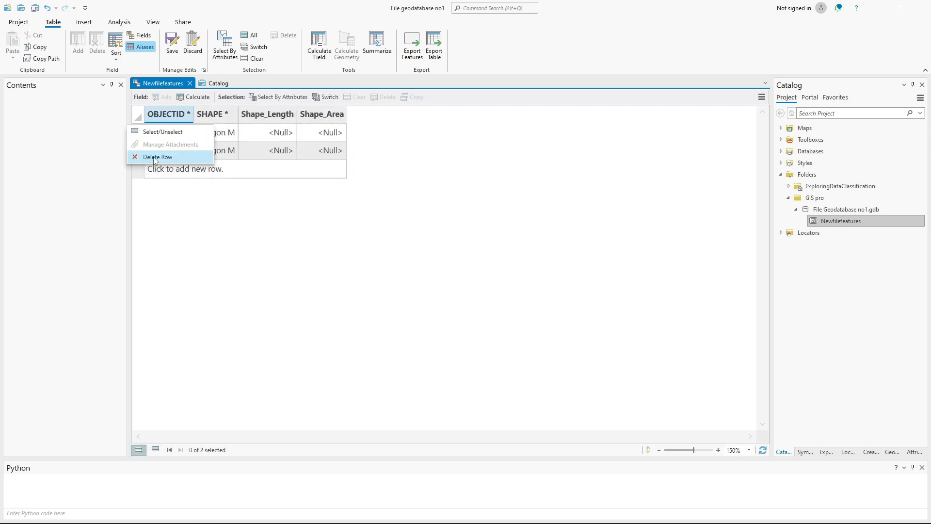
pyautogui.click(158, 157)
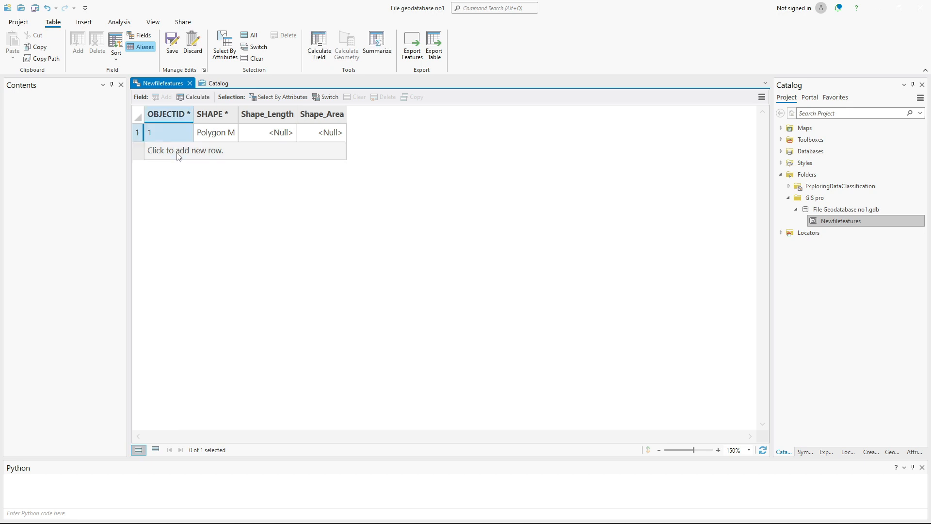
pyautogui.click(184, 151)
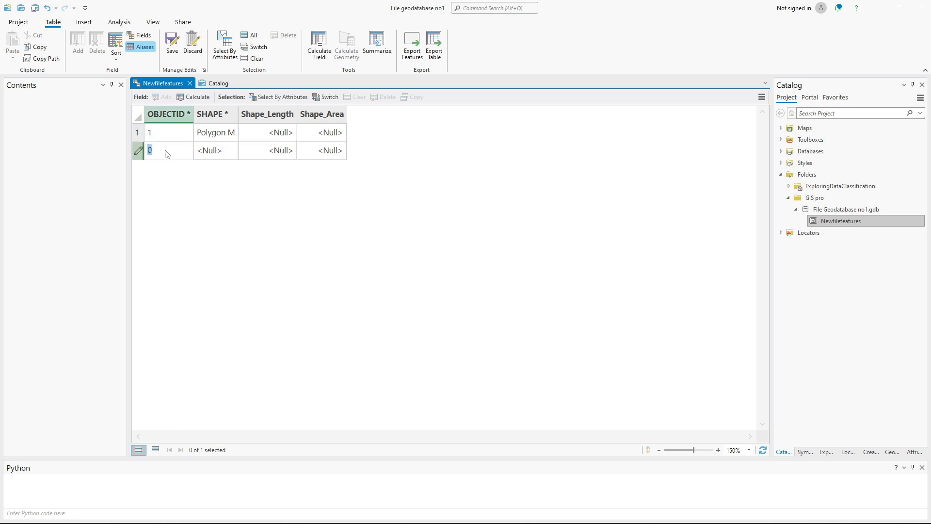
pyautogui.moveTo(172, 151)
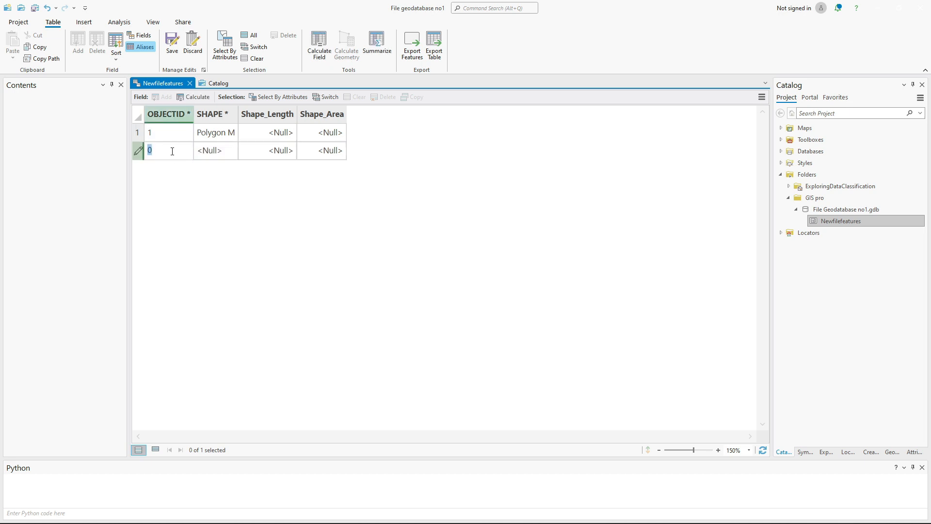
pyautogui.write('cla')
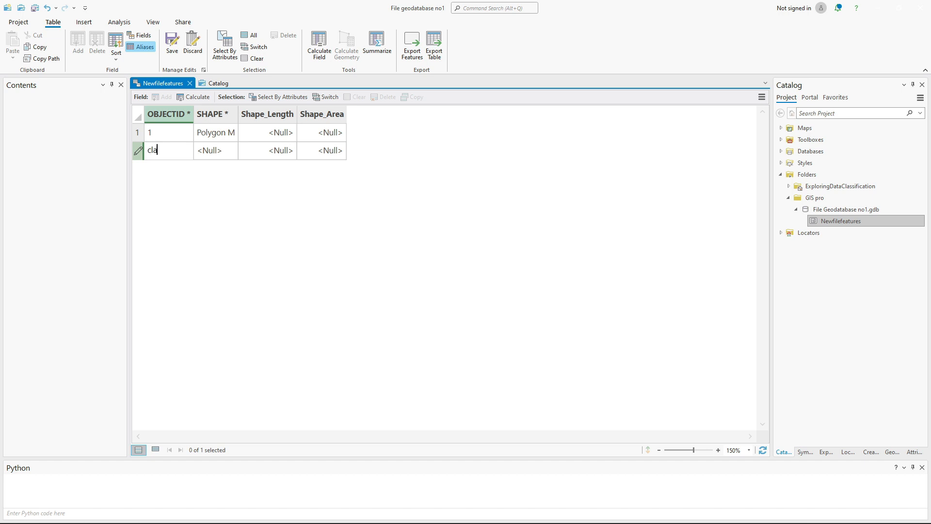
pyautogui.write('ss')
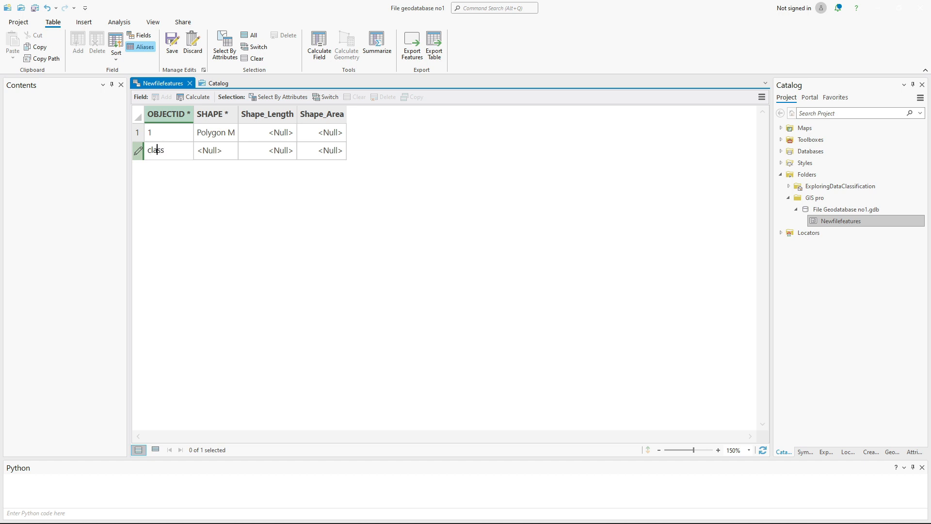
pyautogui.write('oldclass')
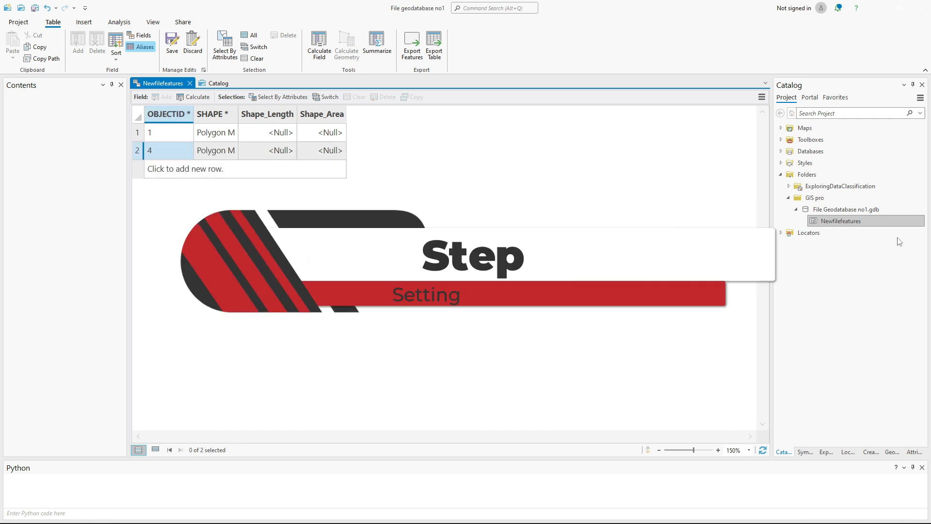
# - Add a text coded-value domain named Domain1 with a description about class relationships, and save it
pyautogui.rightClick(137, 151)
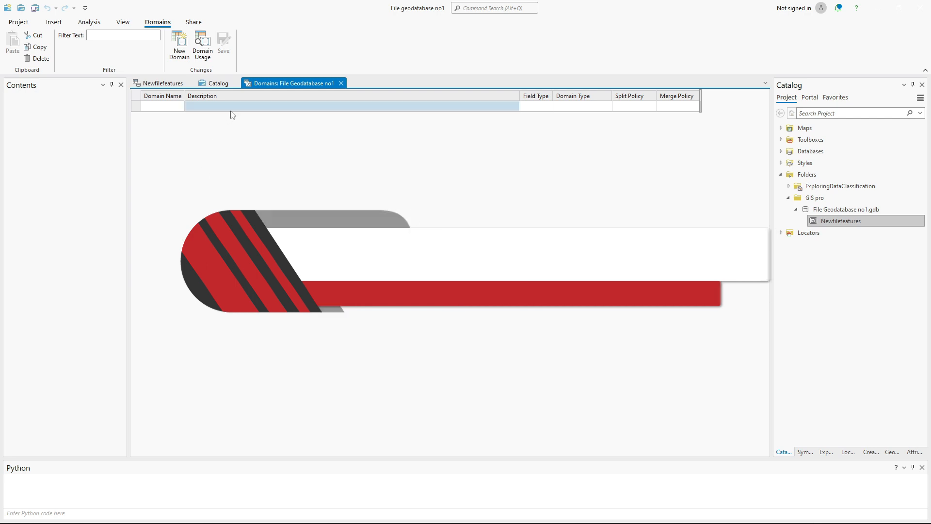
pyautogui.click(178, 46)
pyautogui.write('Domain')
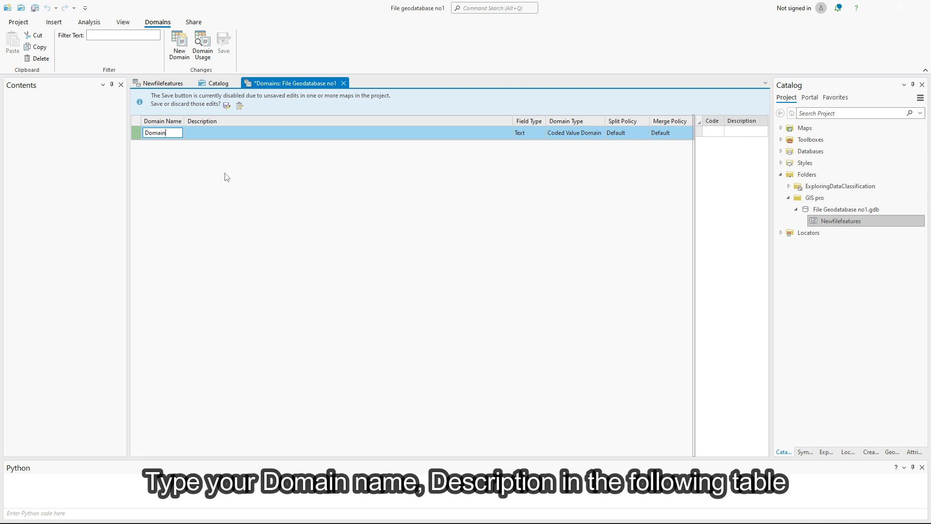
pyautogui.write('1')
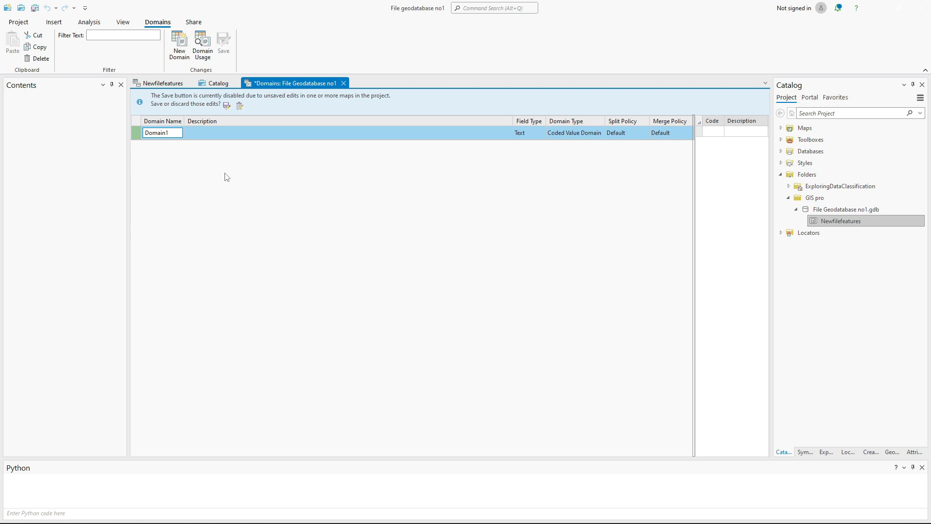
pyautogui.click(347, 133)
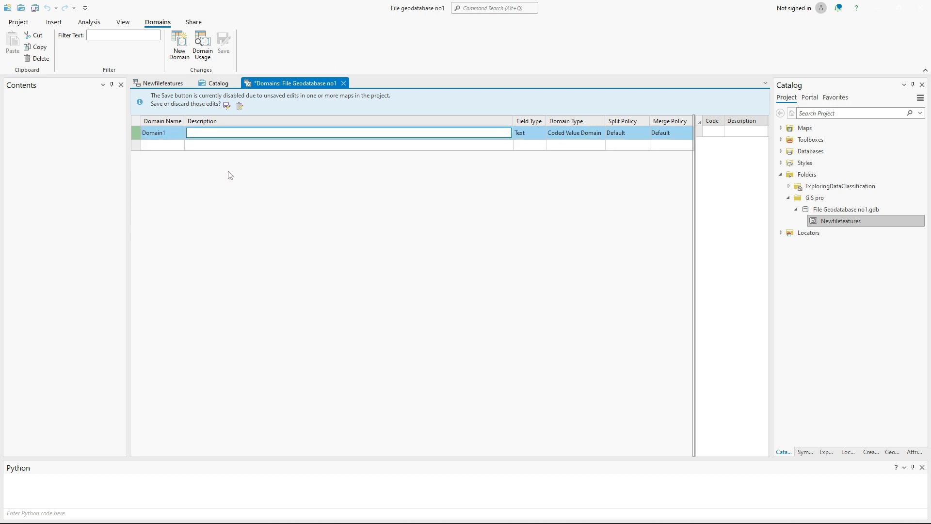
pyautogui.write('this domain is used to define the exact realtionships between two or many classes')
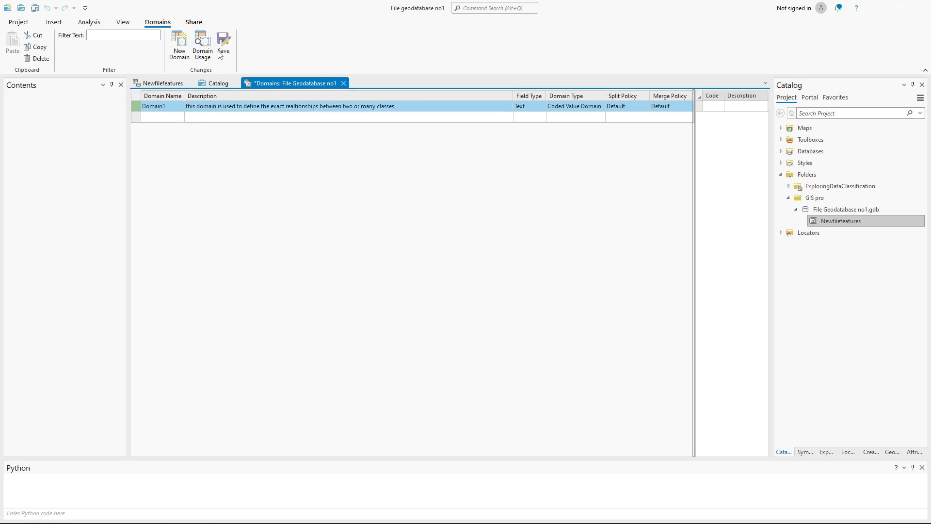
pyautogui.click(223, 47)
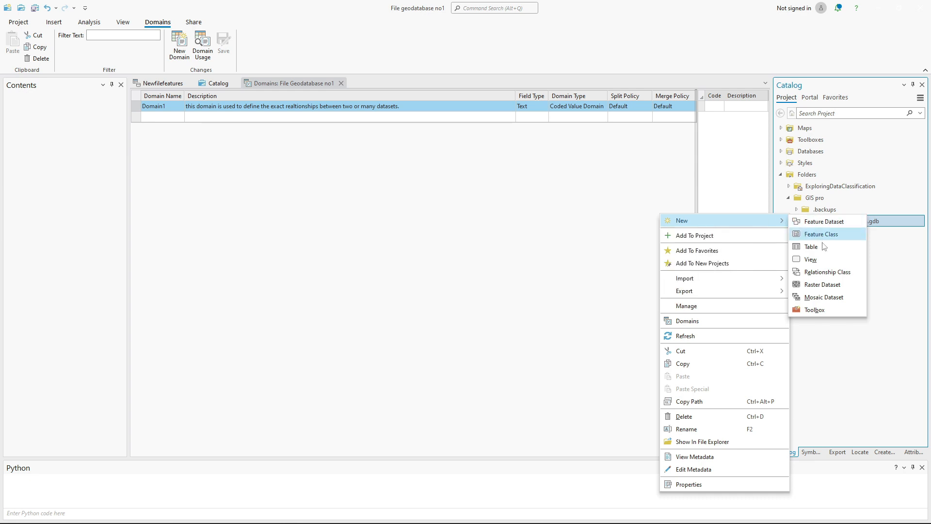
pyautogui.moveTo(825, 272)
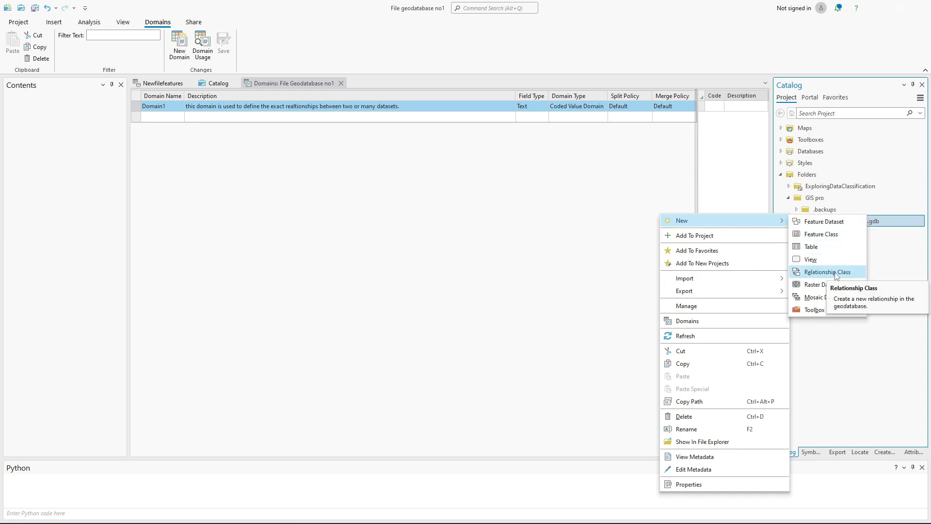
# - Start a new Relationship Class from File Geodatabase no1 with Newfilefeatures as origin
pyautogui.click(826, 272)
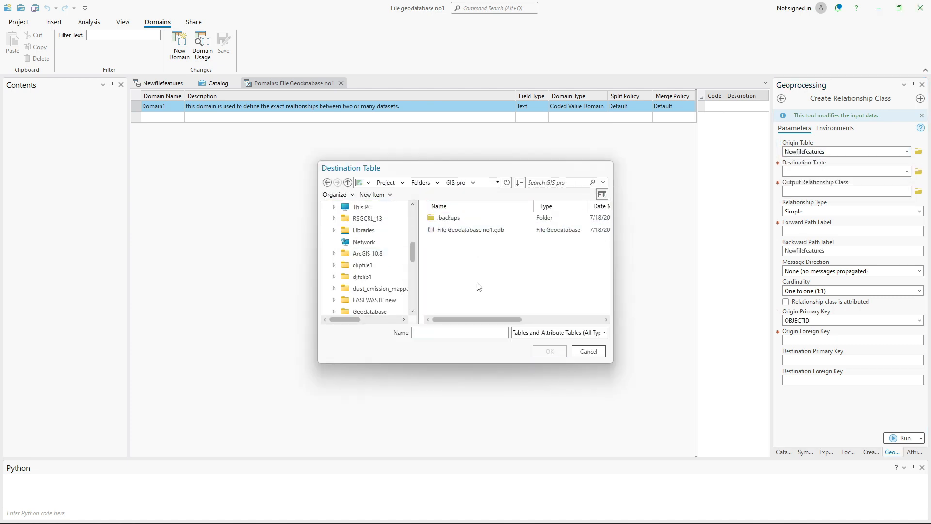
# - Set Newfilefeatures as the destination table, leaving the other relationship defaults
pyautogui.write('Realtionship c')
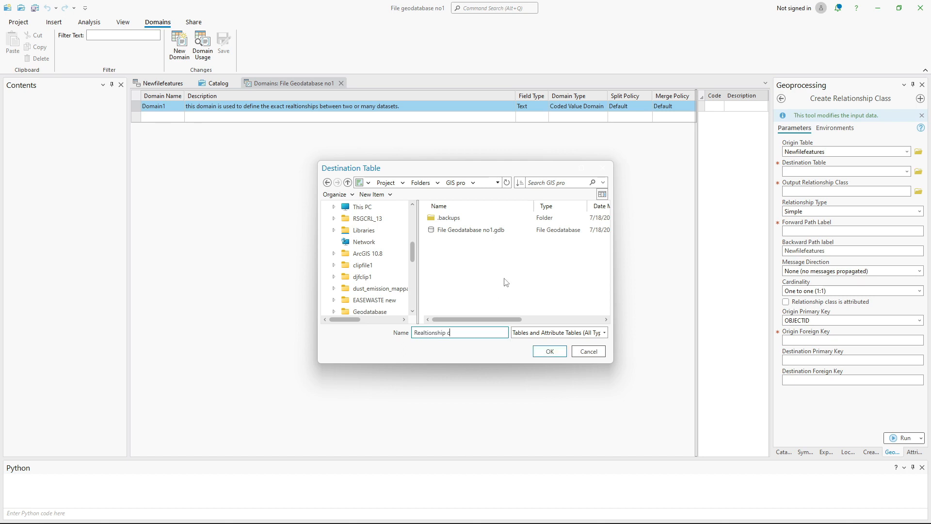
pyautogui.click(547, 351)
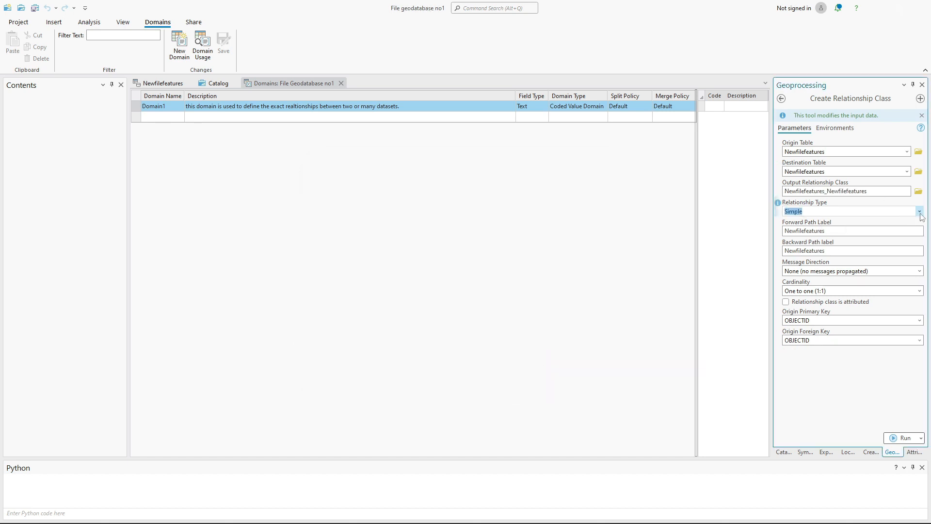
pyautogui.click(918, 172)
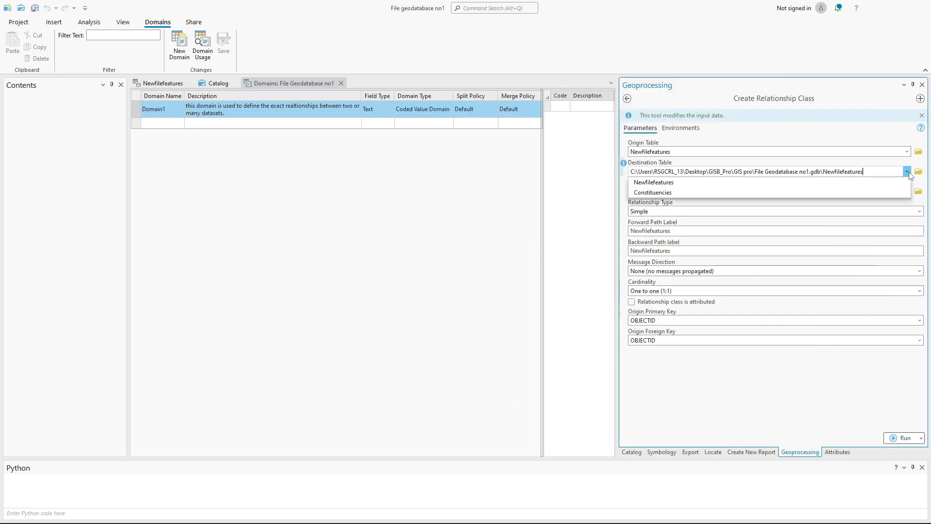
pyautogui.click(652, 182)
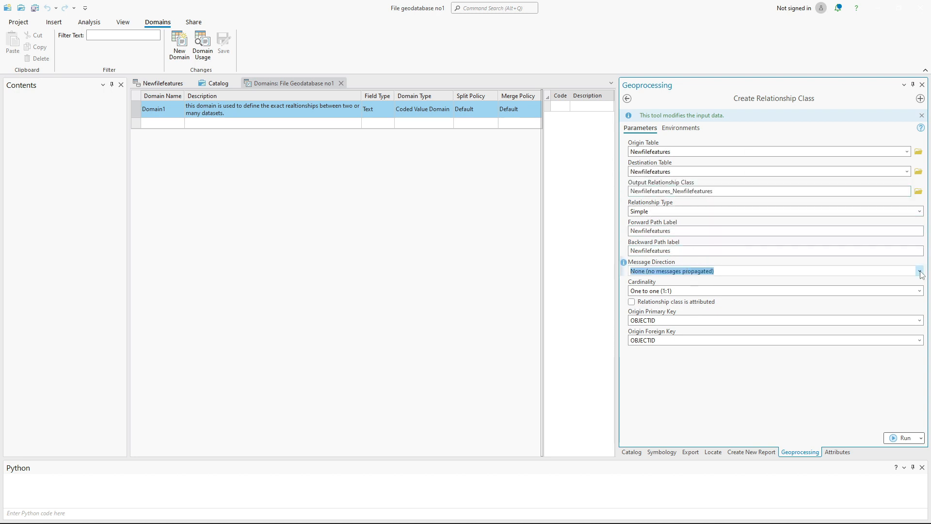
# - Run the Create Relationship Class tool; it reports failure
pyautogui.click(921, 438)
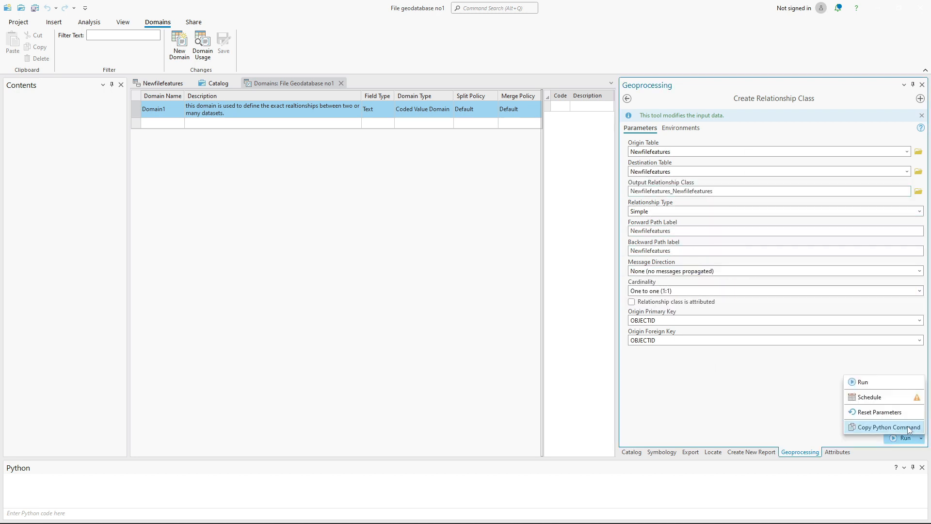
pyautogui.moveTo(880, 382)
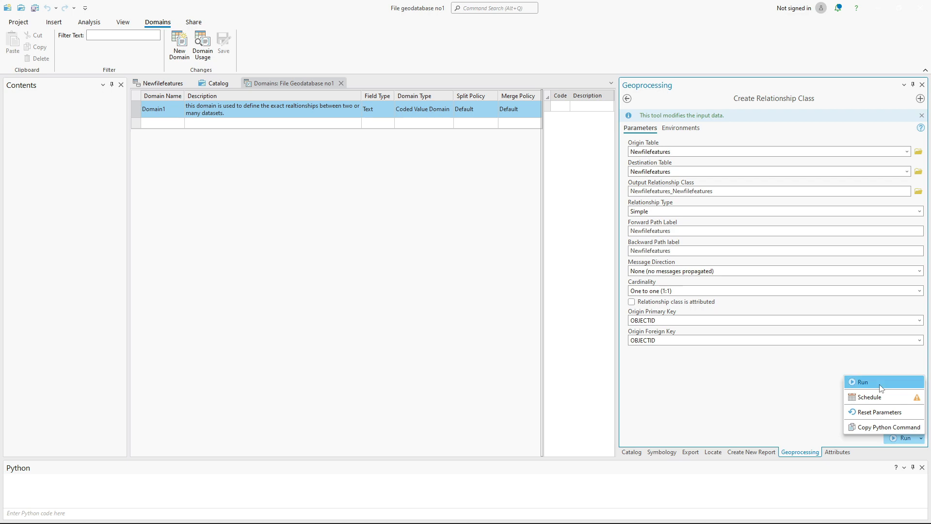
pyautogui.click(859, 381)
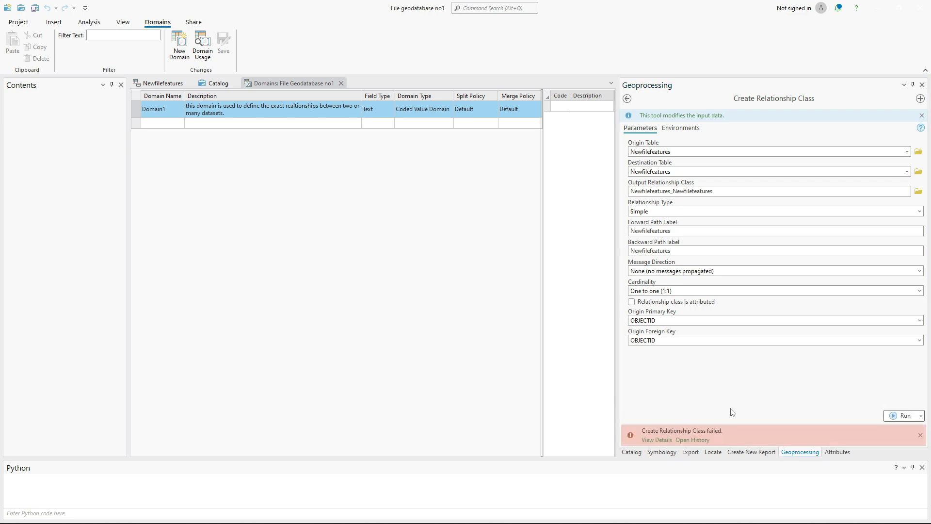
pyautogui.click(656, 440)
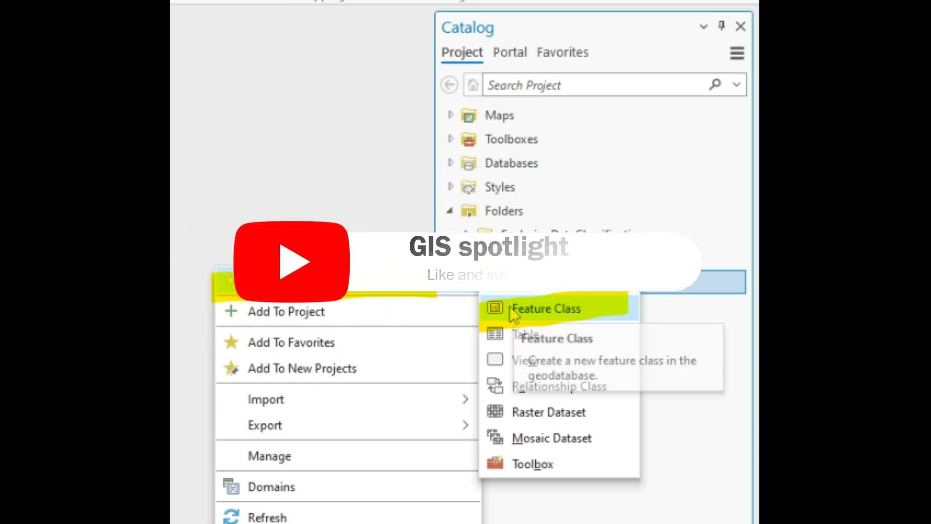
pyautogui.click(546, 308)
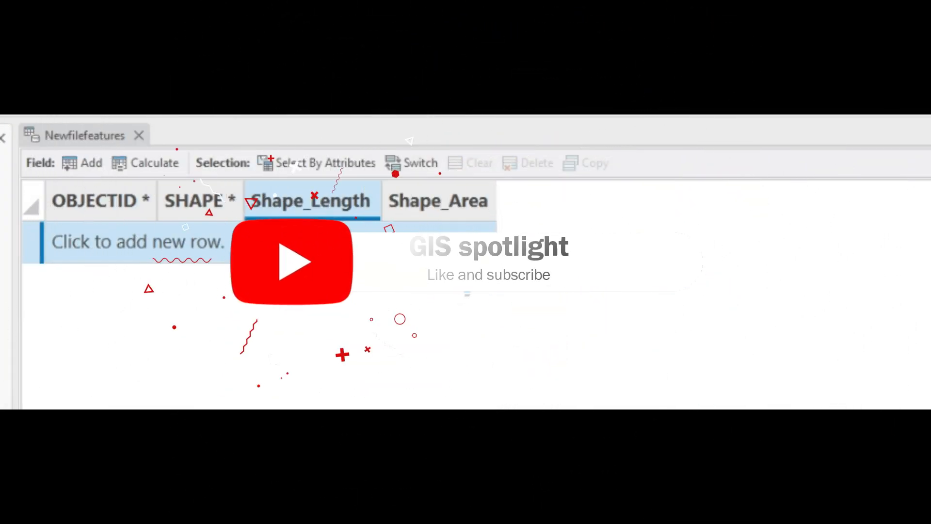